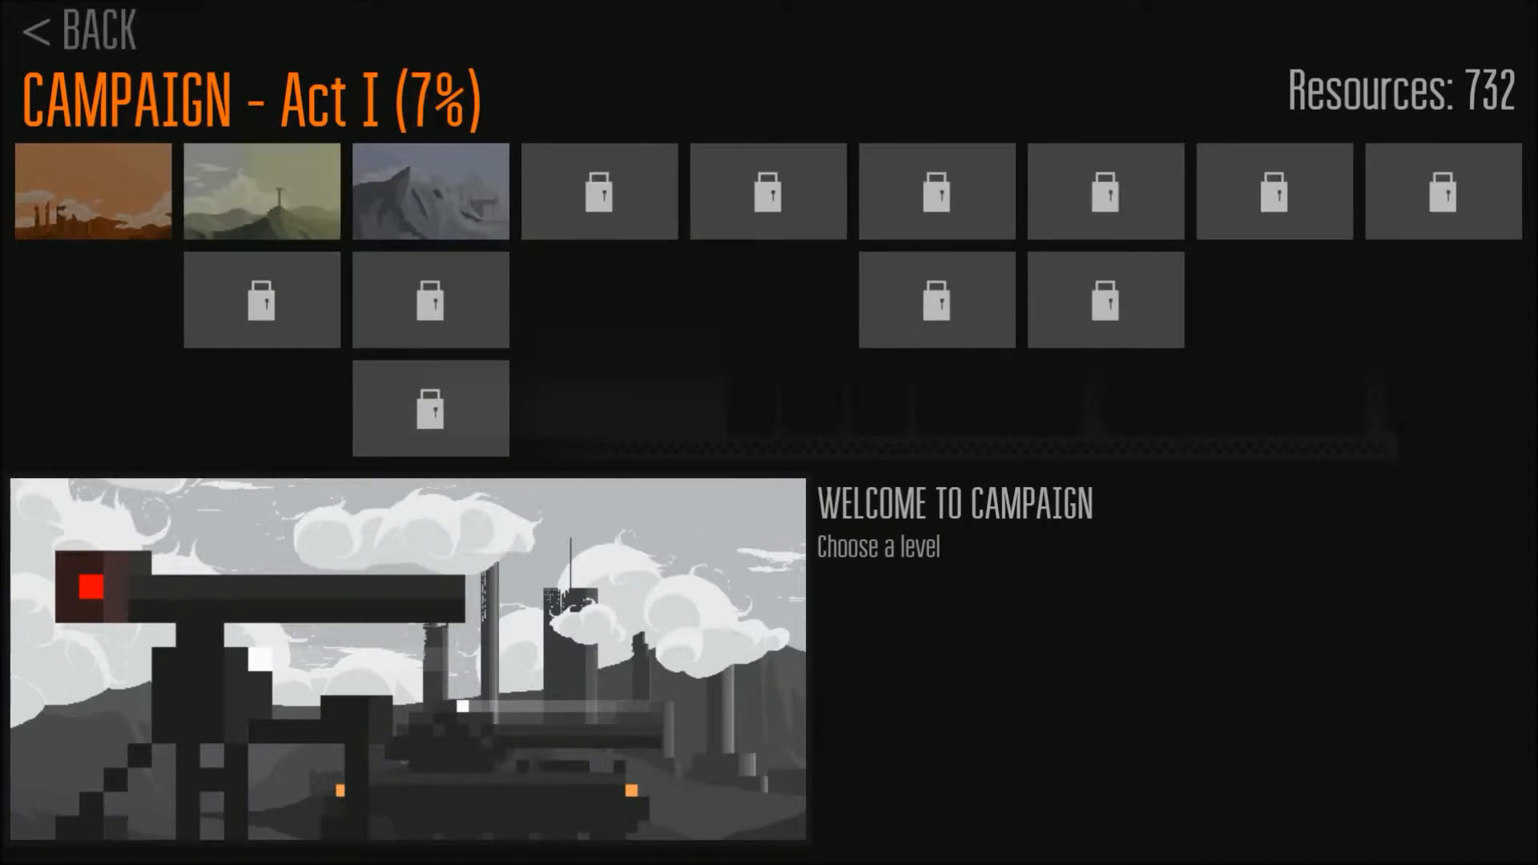
Select the Contact mission on the Act I map and view its briefing with the Orbital Strike feature.
{"action": "left_click", "coordinate": [261, 191]}
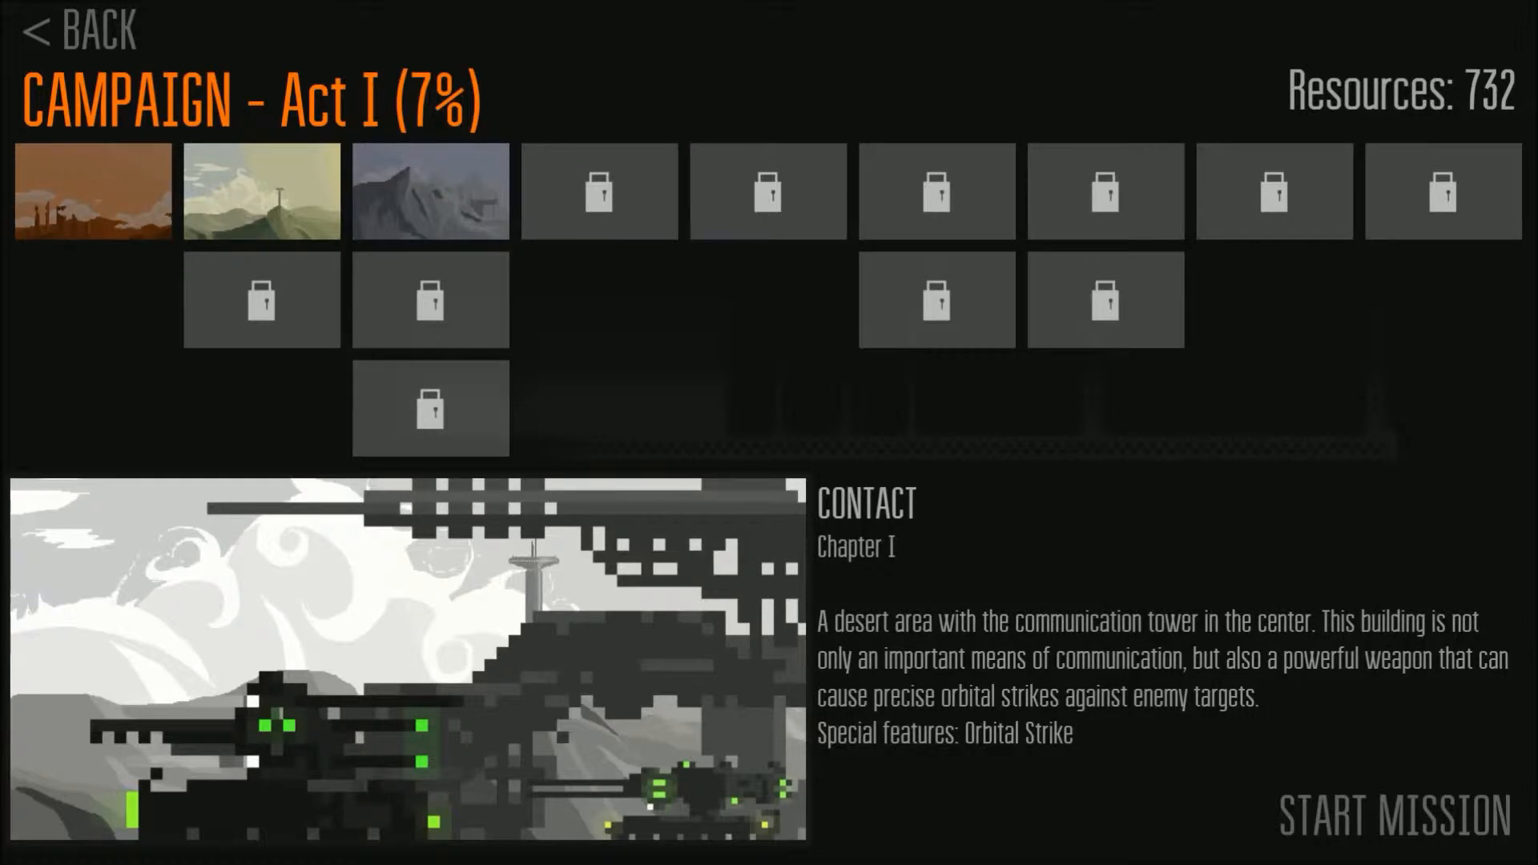
{"action": "left_click", "coordinate": [429, 191]}
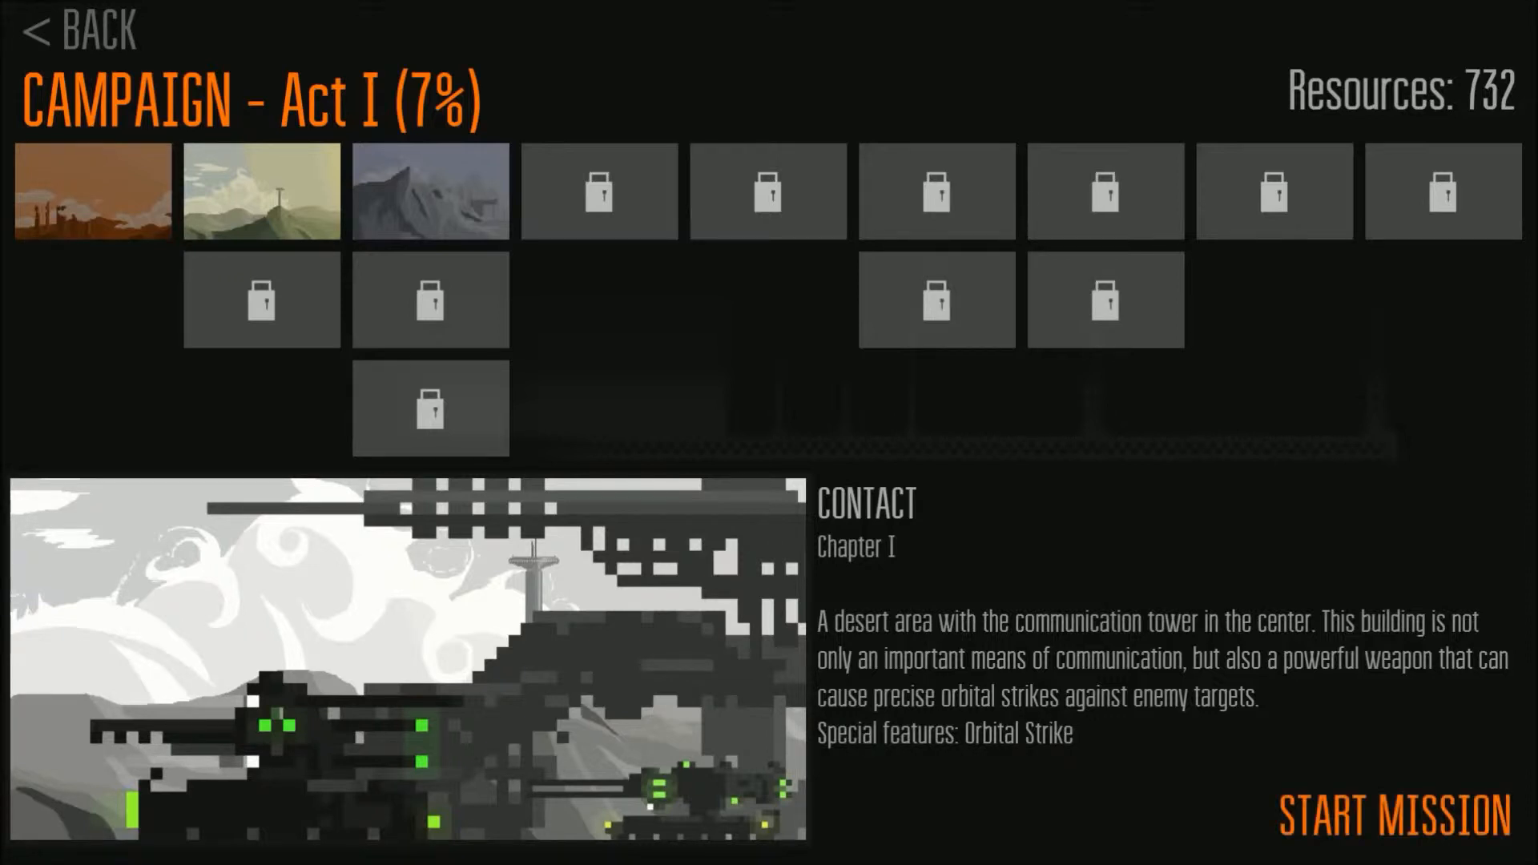
Start the Contact mission and continue past the commander and orbital strike messages.
{"action": "left_click", "coordinate": [1393, 817]}
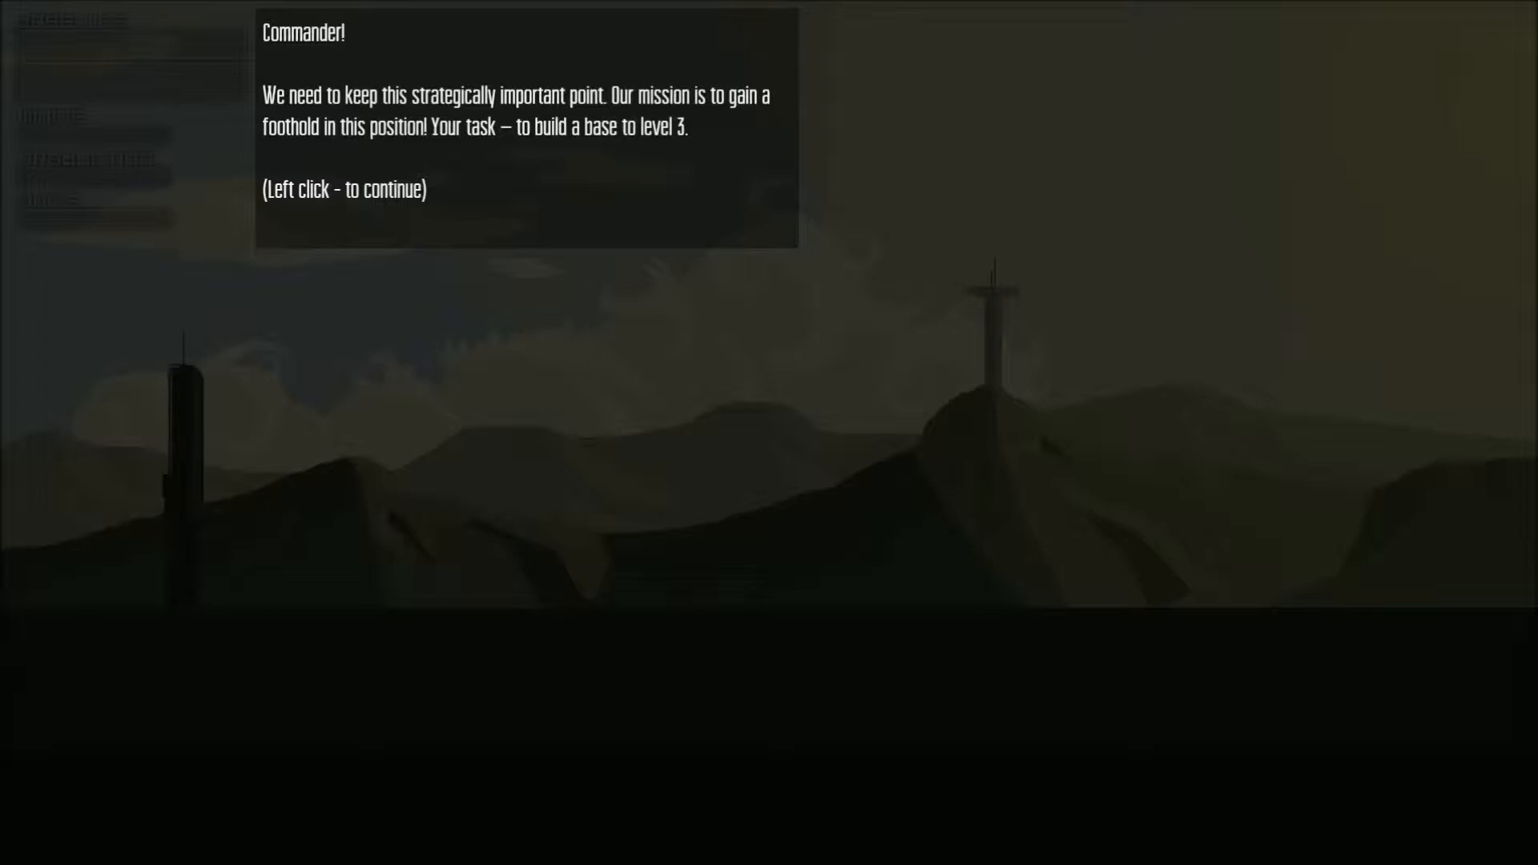
{"action": "left_click", "coordinate": [527, 124]}
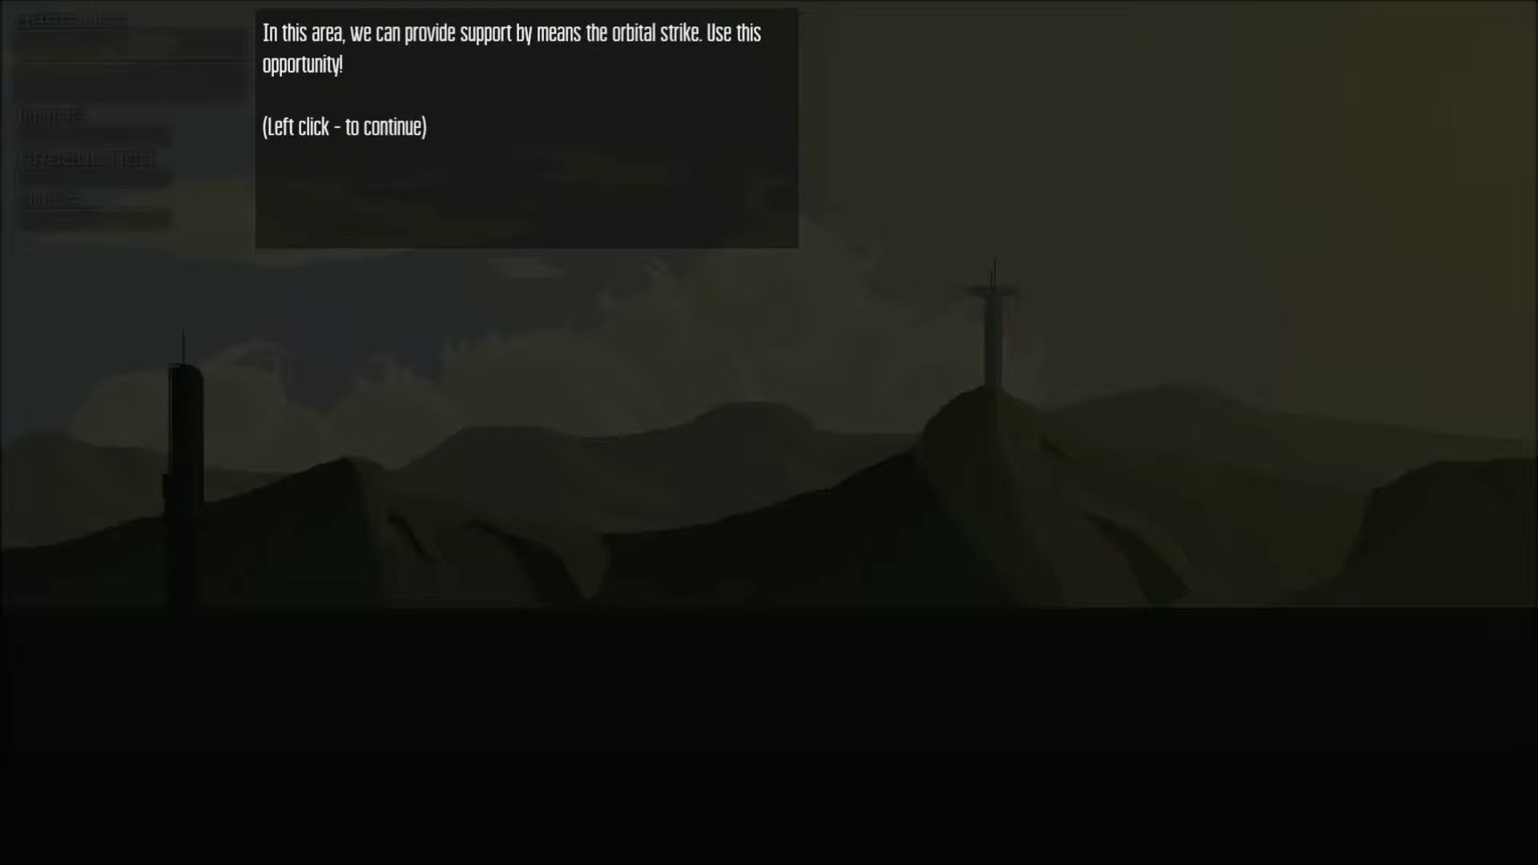
{"action": "left_click", "coordinate": [527, 125]}
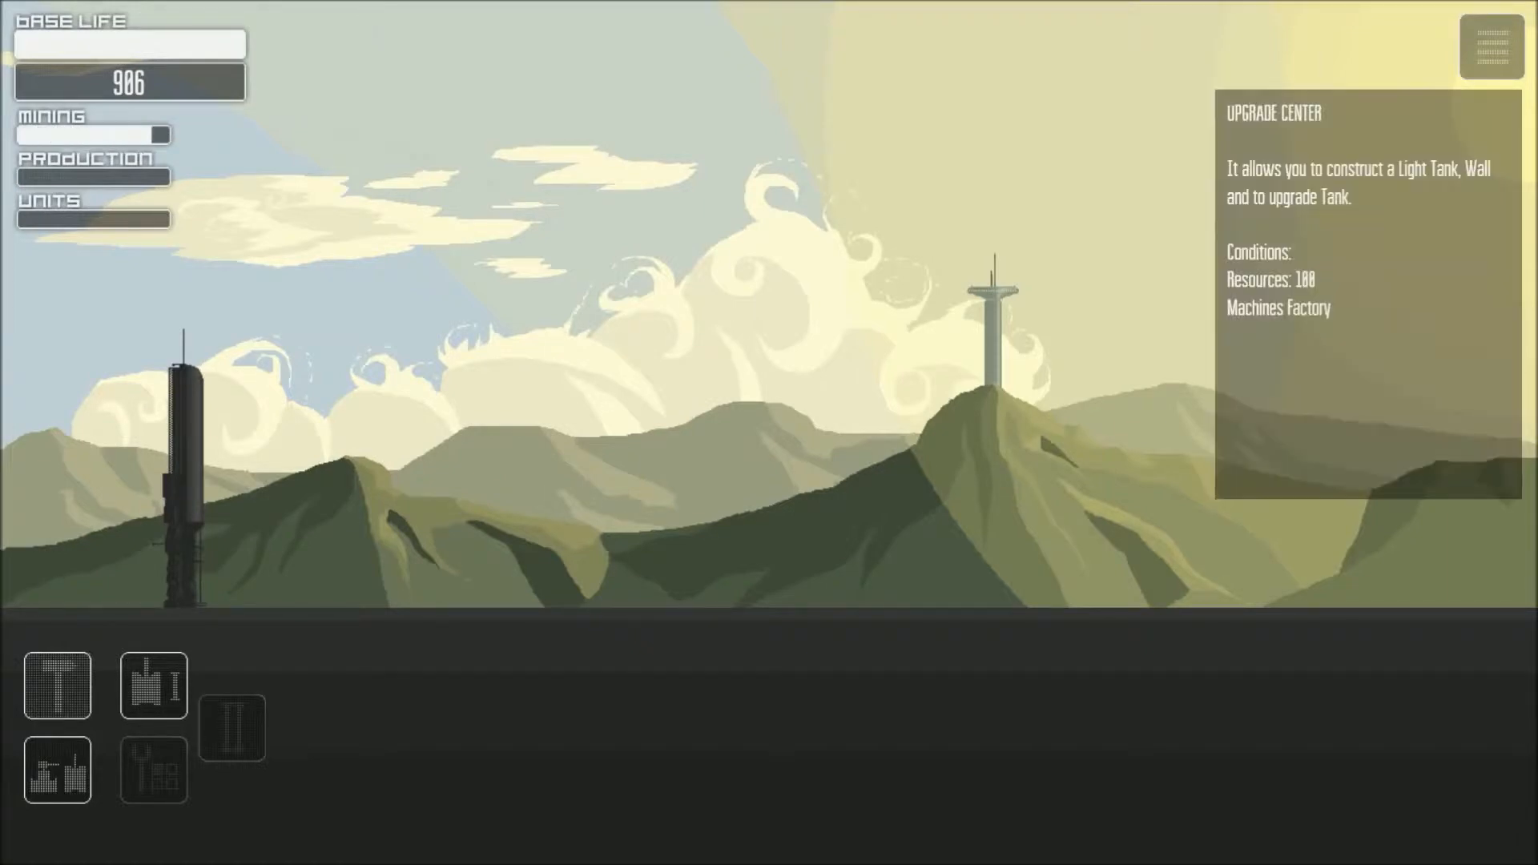
Build the Upgrade Center and queue three tanks to defend the base.
{"action": "left_click", "coordinate": [154, 684]}
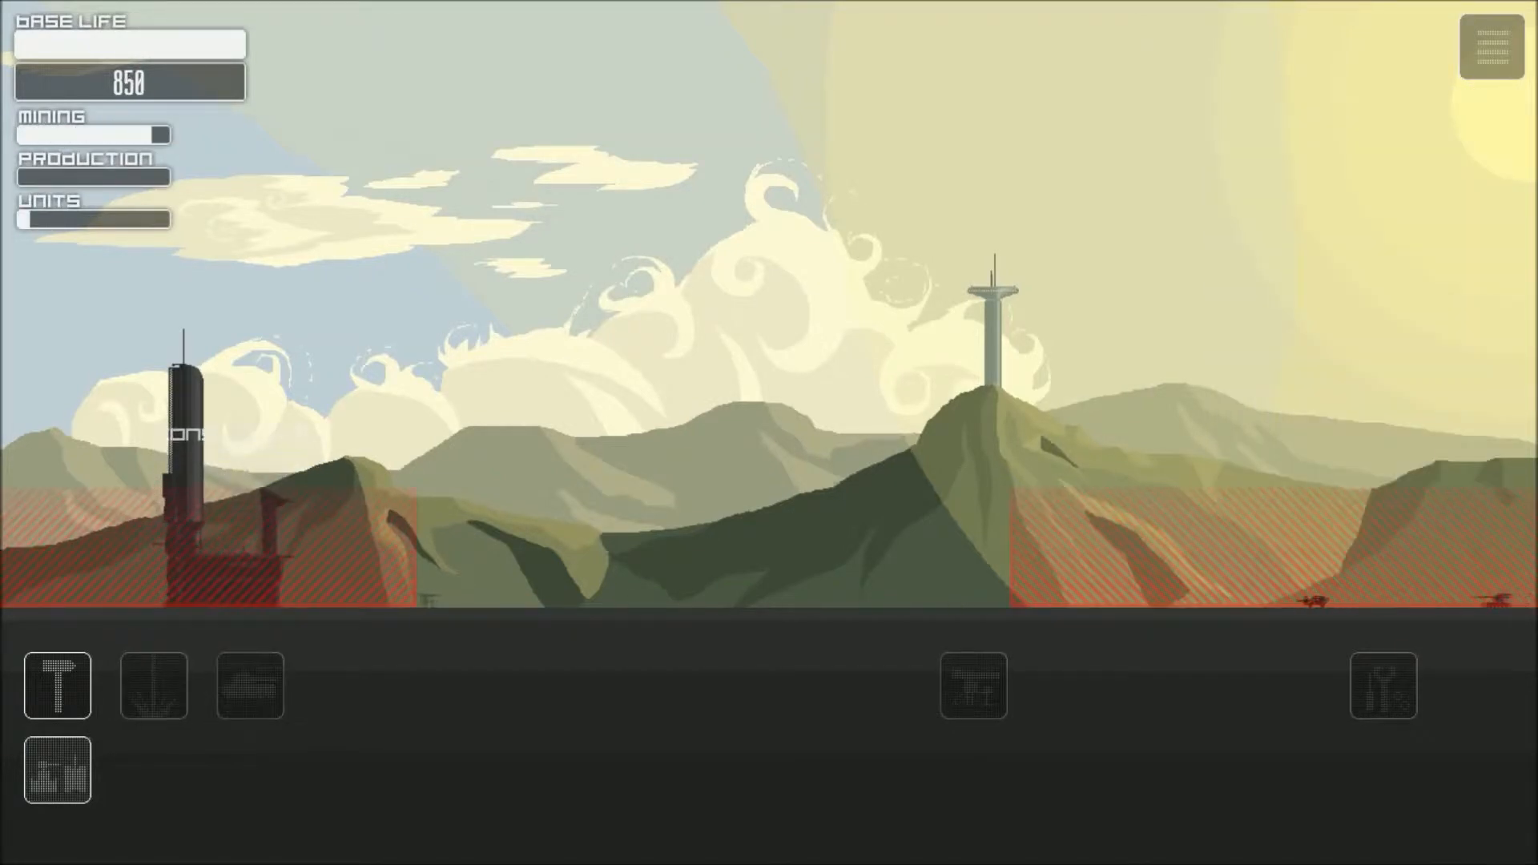
{"action": "left_click", "coordinate": [250, 684]}
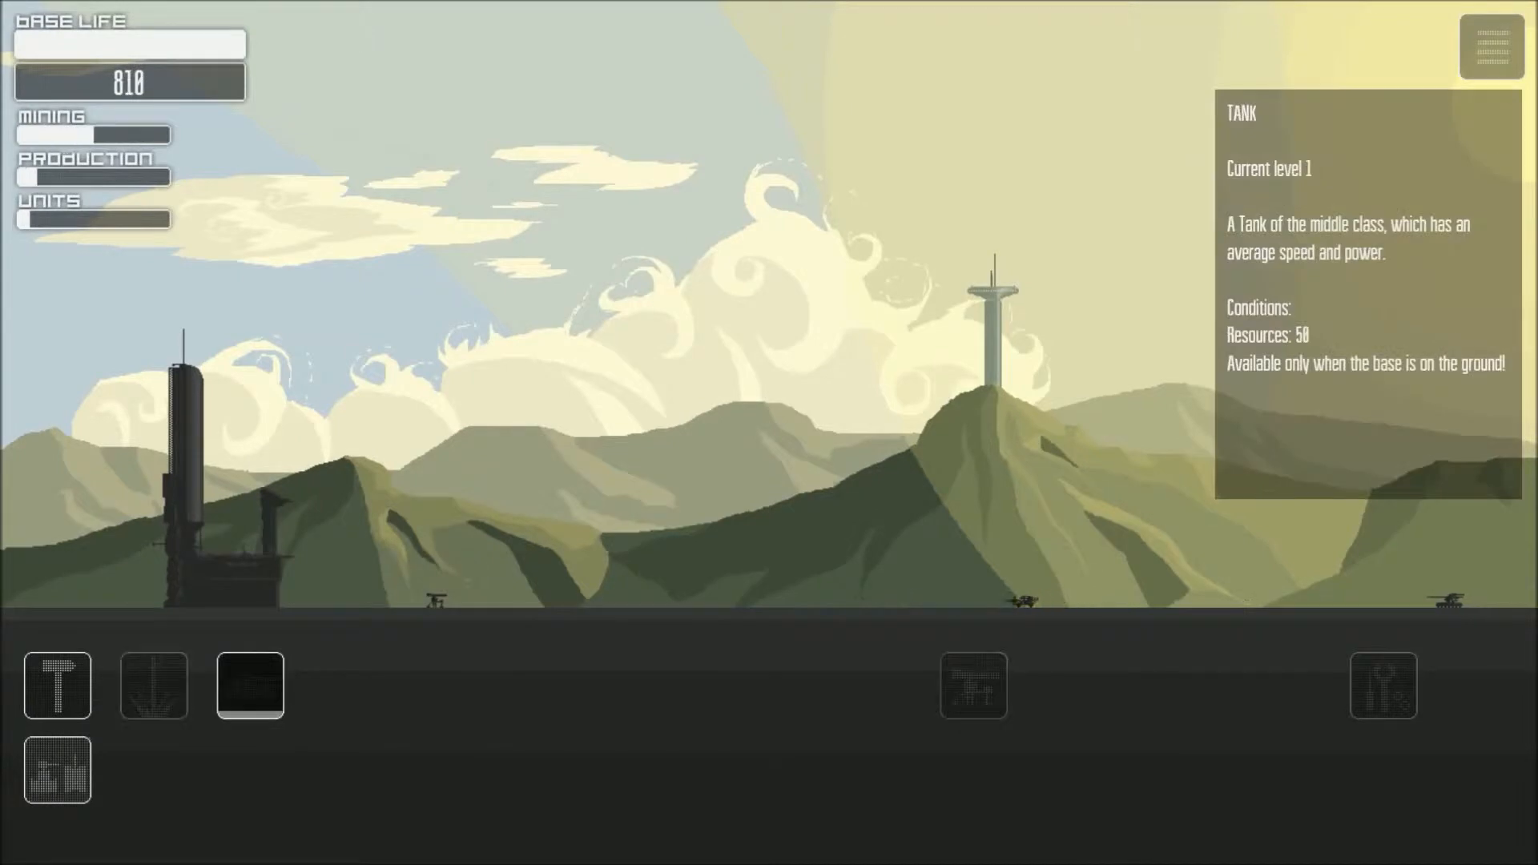
{"action": "left_click", "coordinate": [250, 684]}
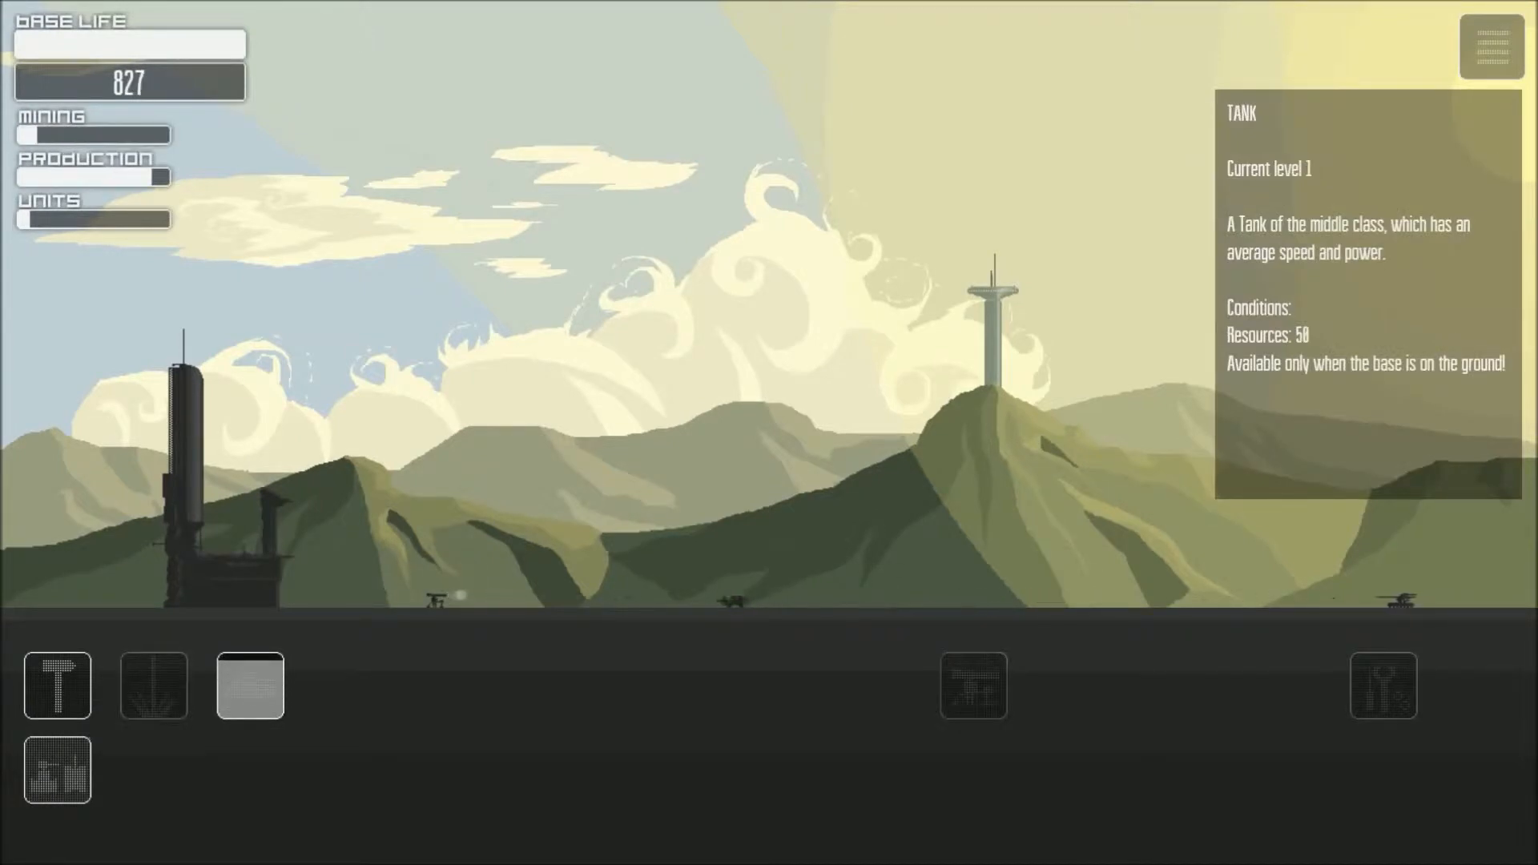
{"action": "left_click", "coordinate": [248, 684]}
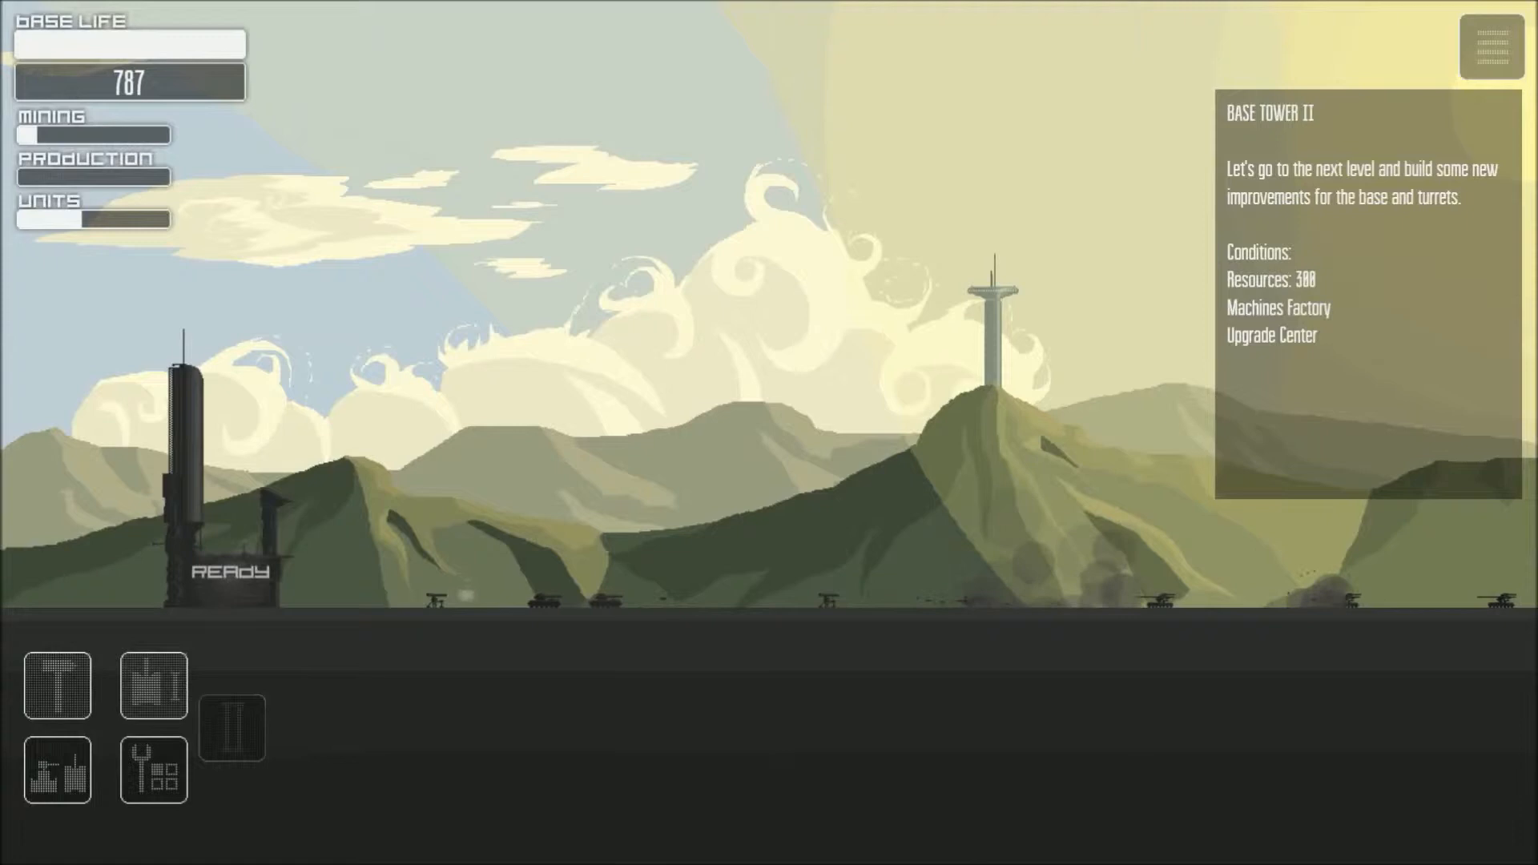
Upgrade the base to Base Tower II and queue a light tank and a tank.
{"action": "left_click", "coordinate": [153, 771]}
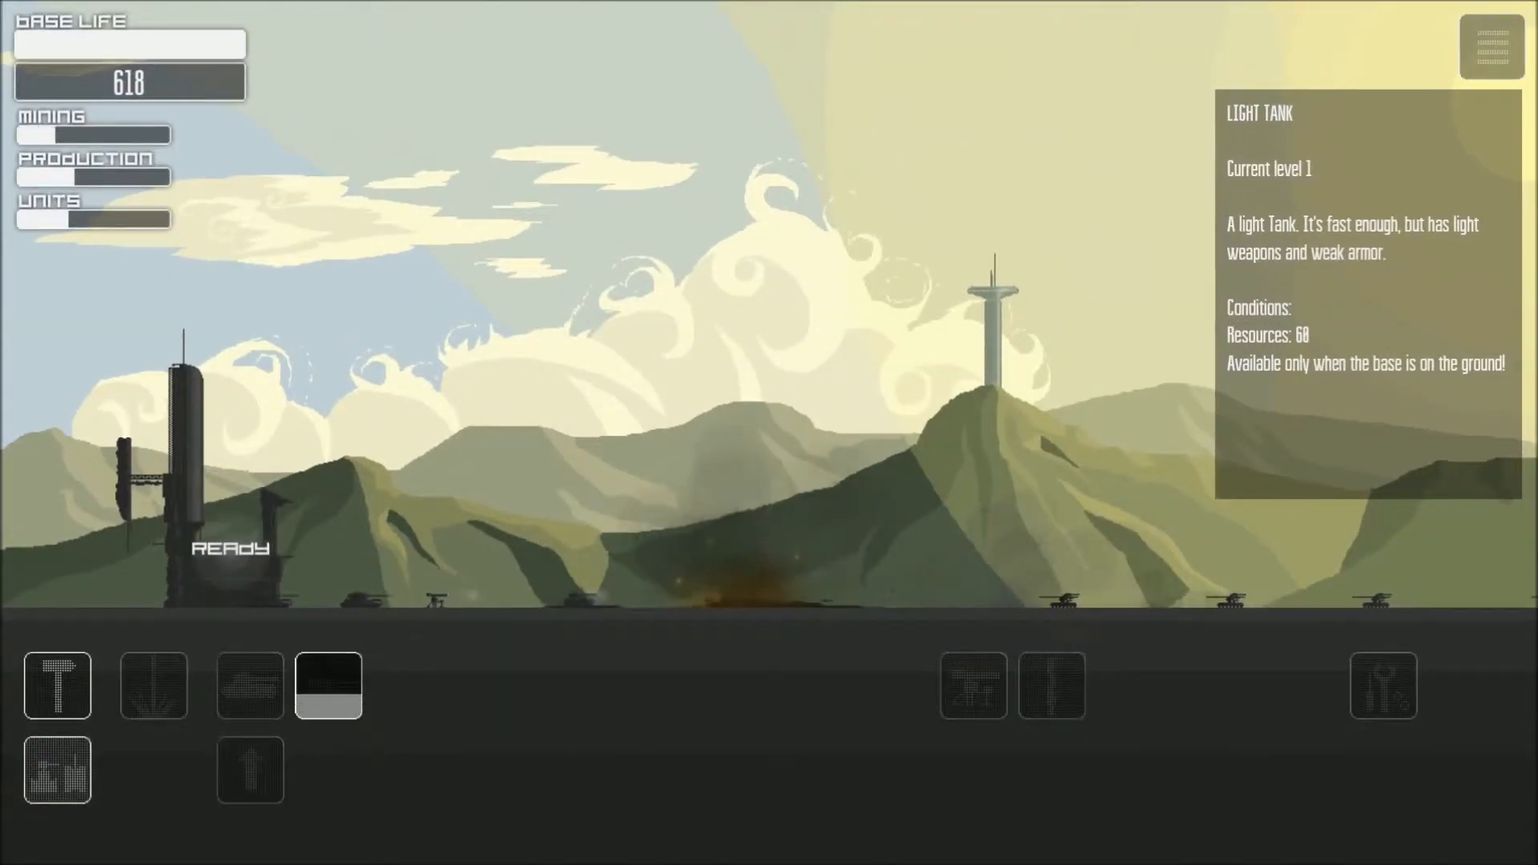
{"action": "left_click", "coordinate": [250, 684]}
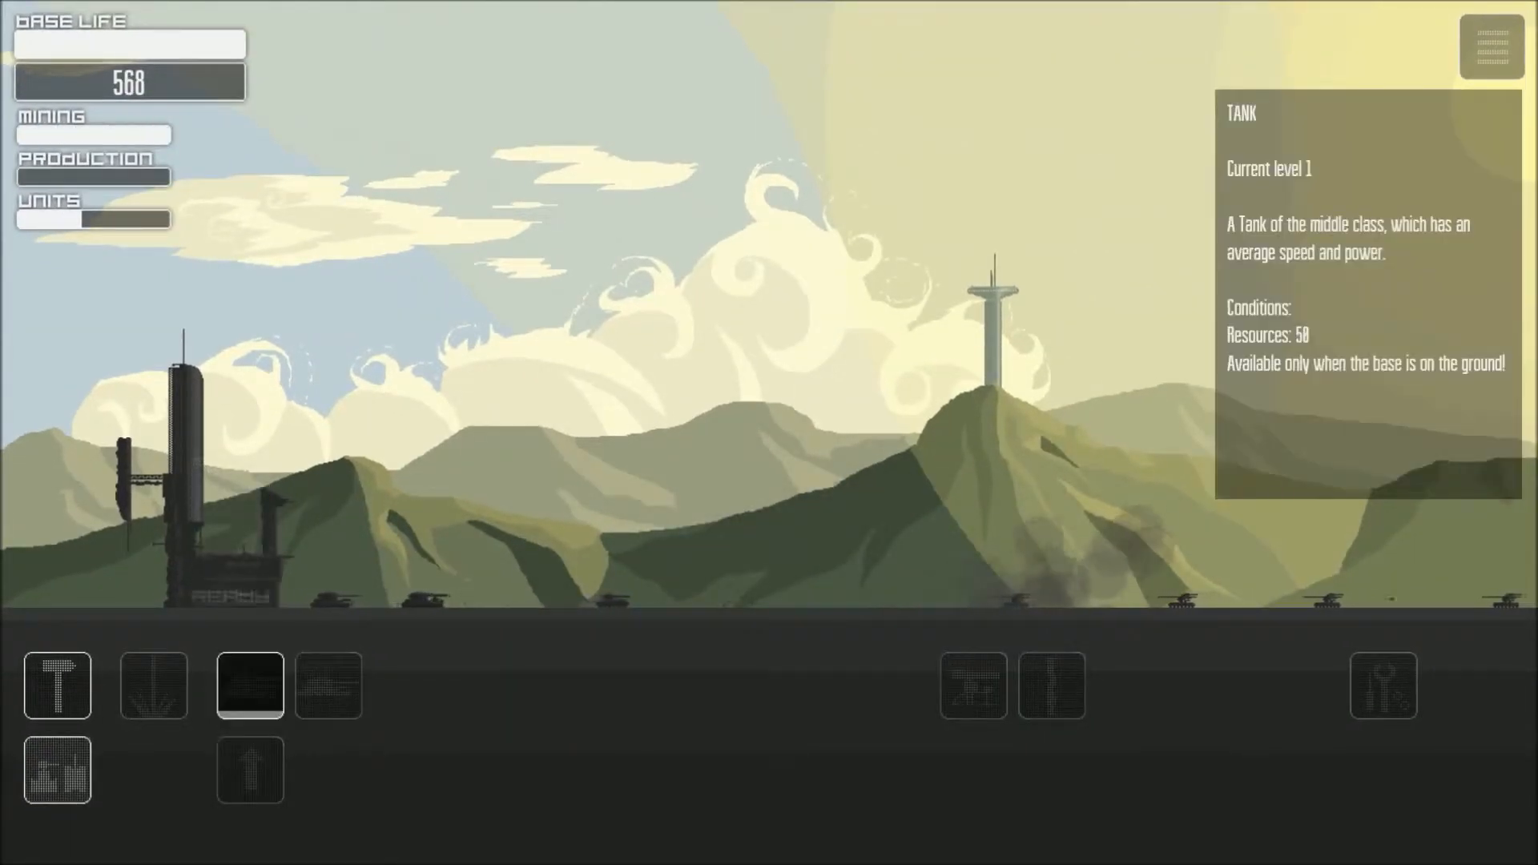
{"action": "left_click", "coordinate": [250, 684]}
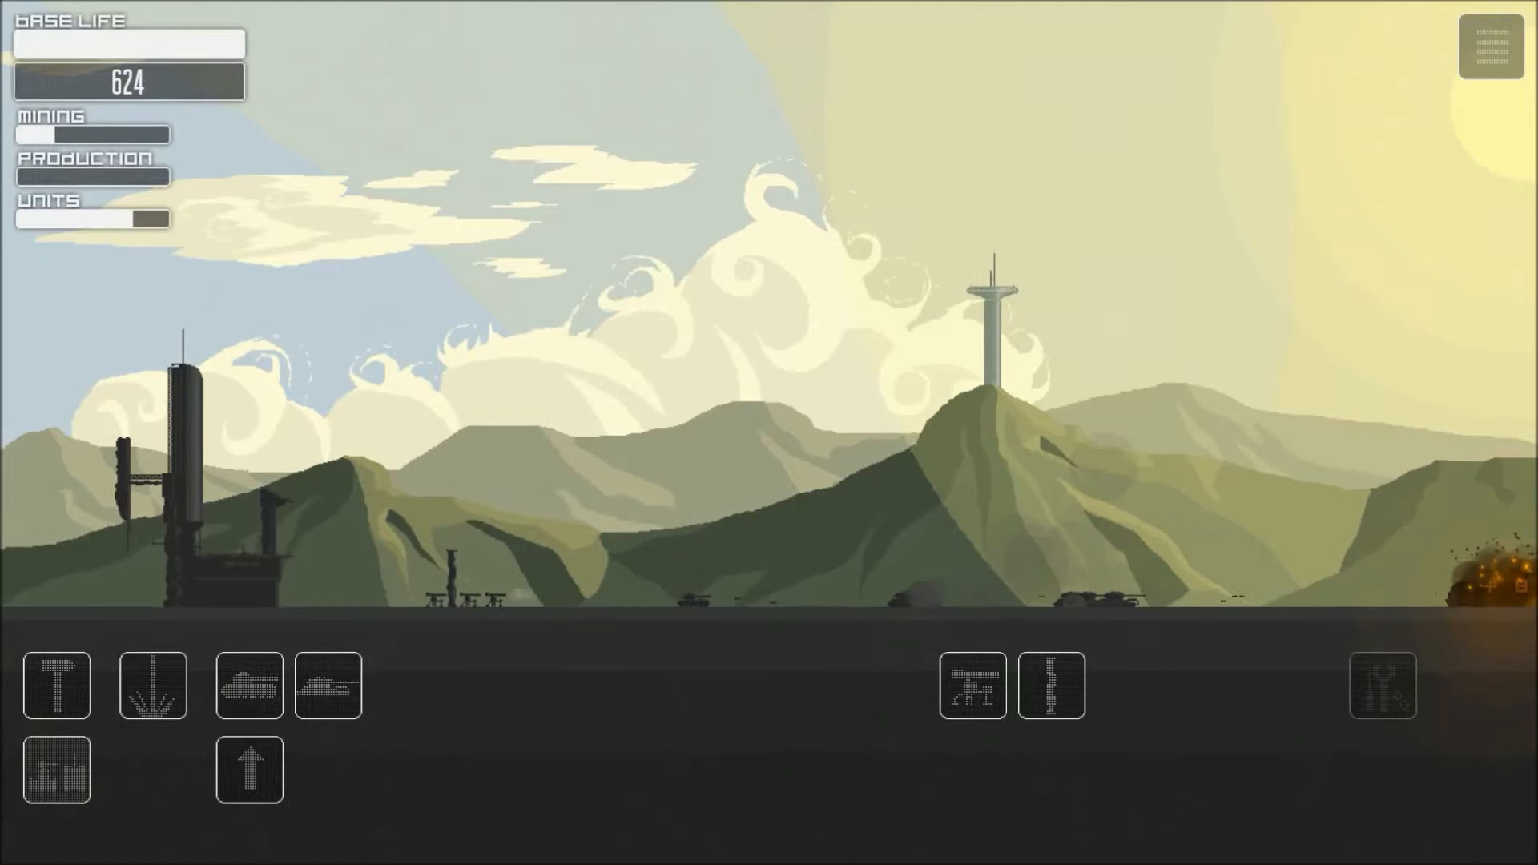
Queue another unit from the build bar as the tower upgrade completes and turrets unlock.
{"action": "left_click", "coordinate": [248, 684]}
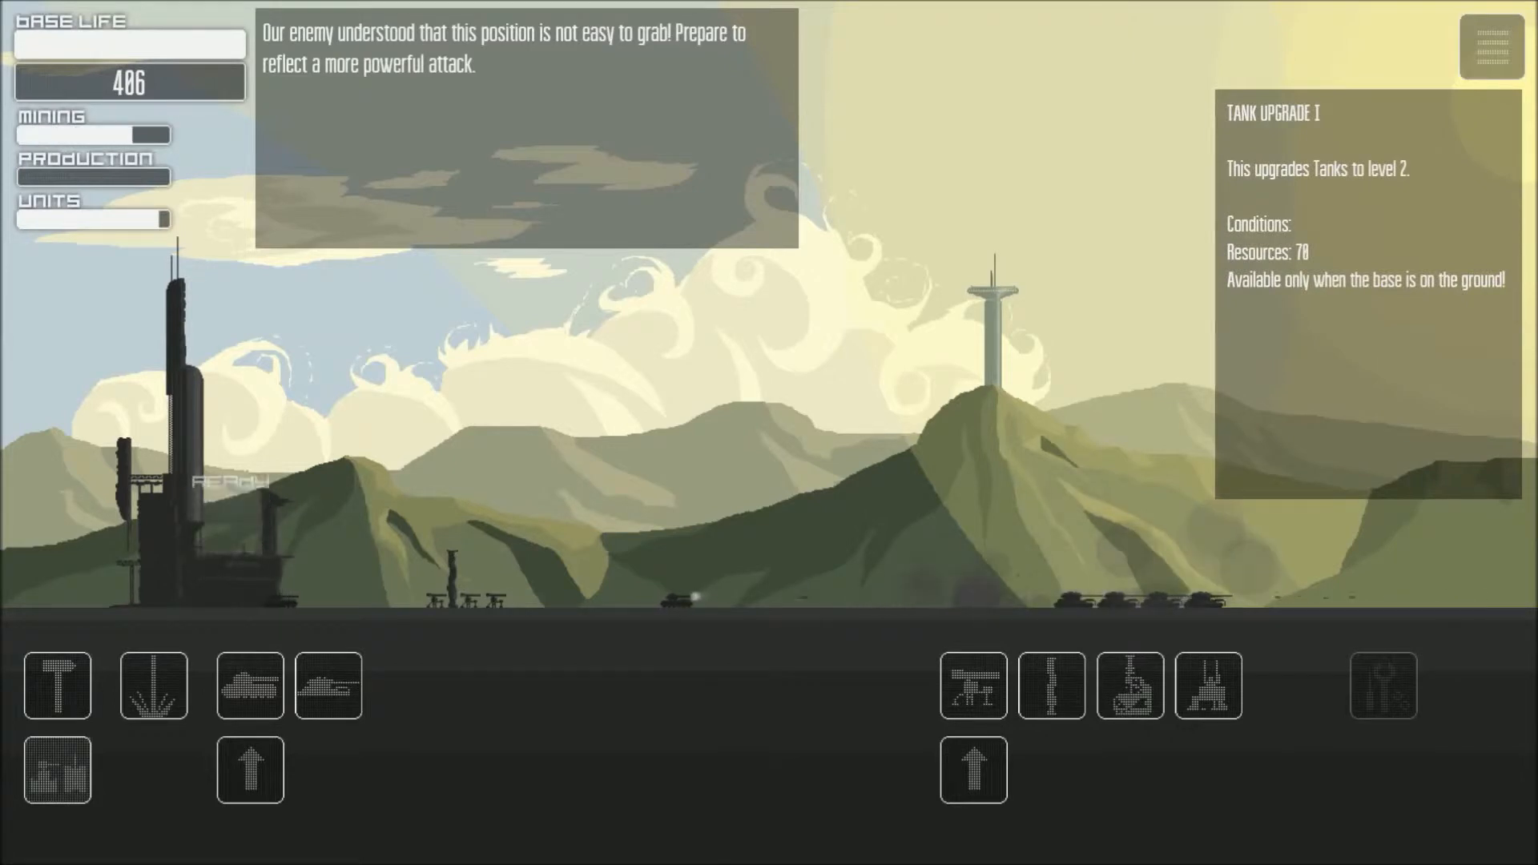
Purchase Tank Upgrade I for level 2 tanks and dismiss the air threat warning.
{"action": "left_click", "coordinate": [250, 769]}
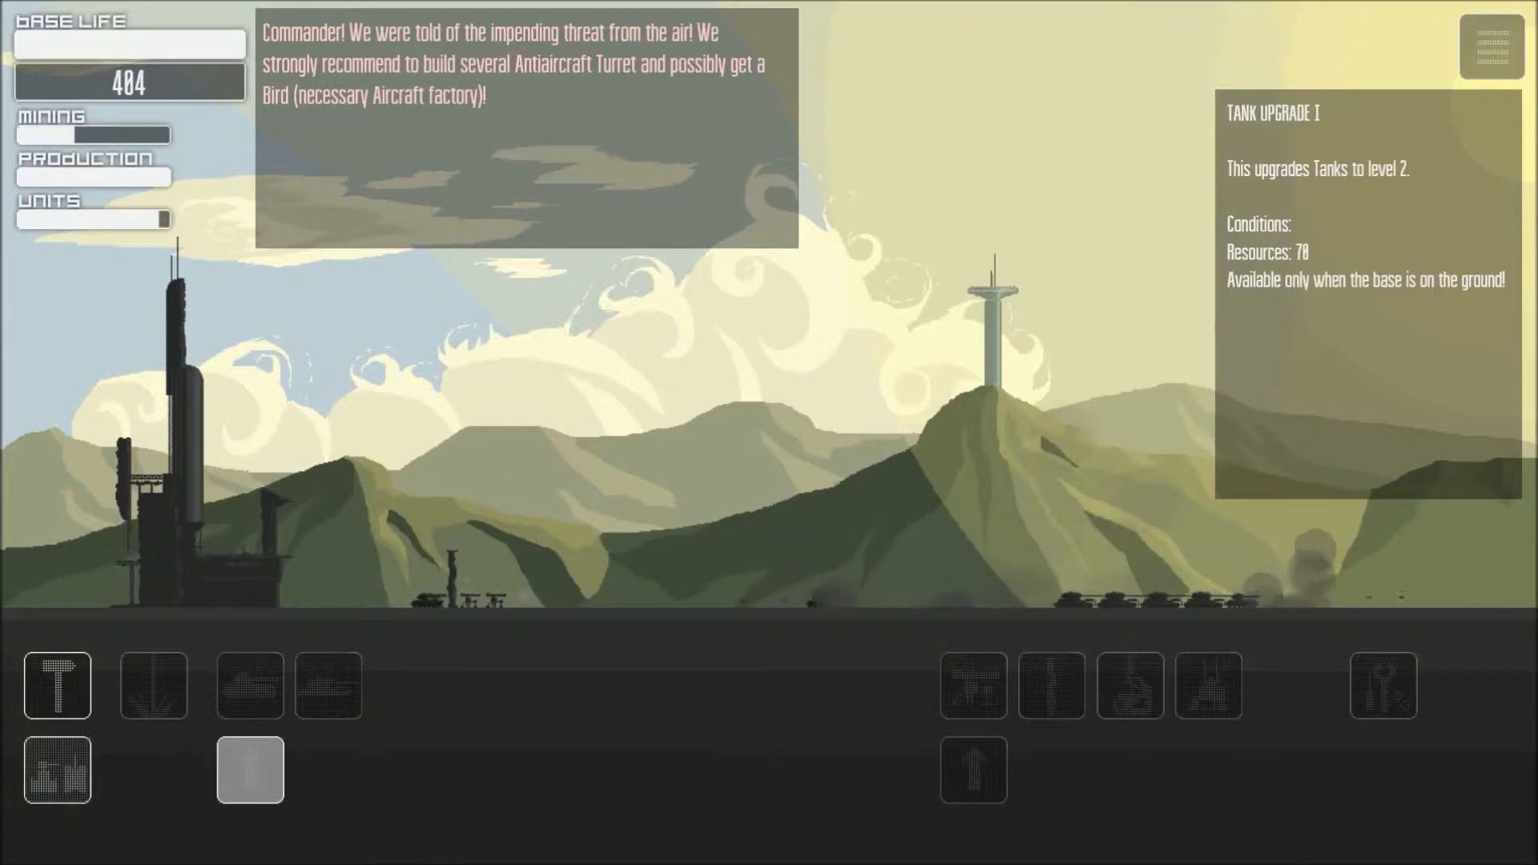
{"action": "left_click", "coordinate": [250, 771]}
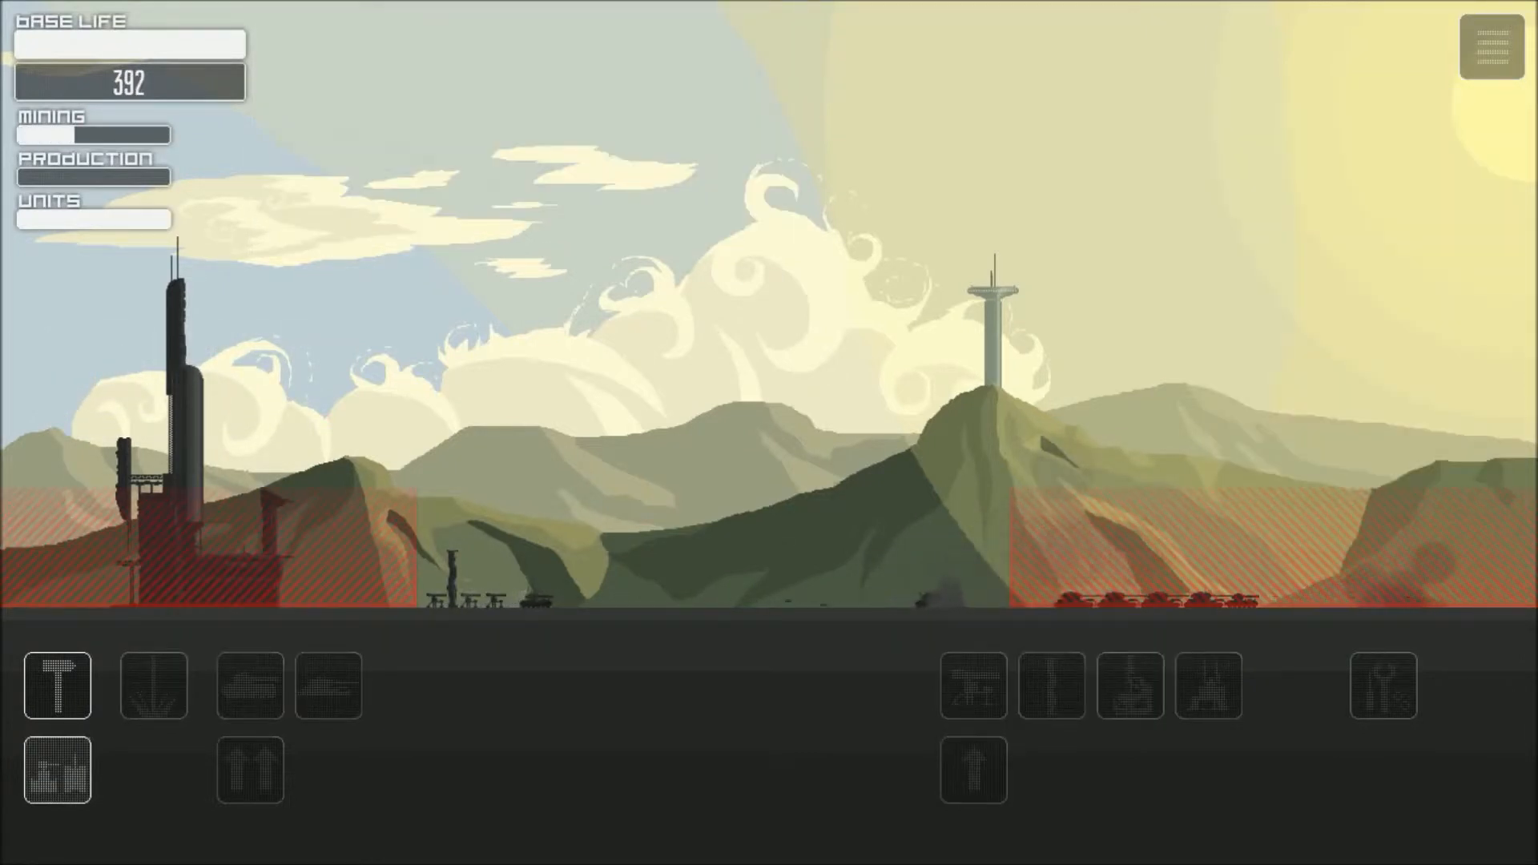
{"action": "mouse_move", "coordinate": [154, 684]}
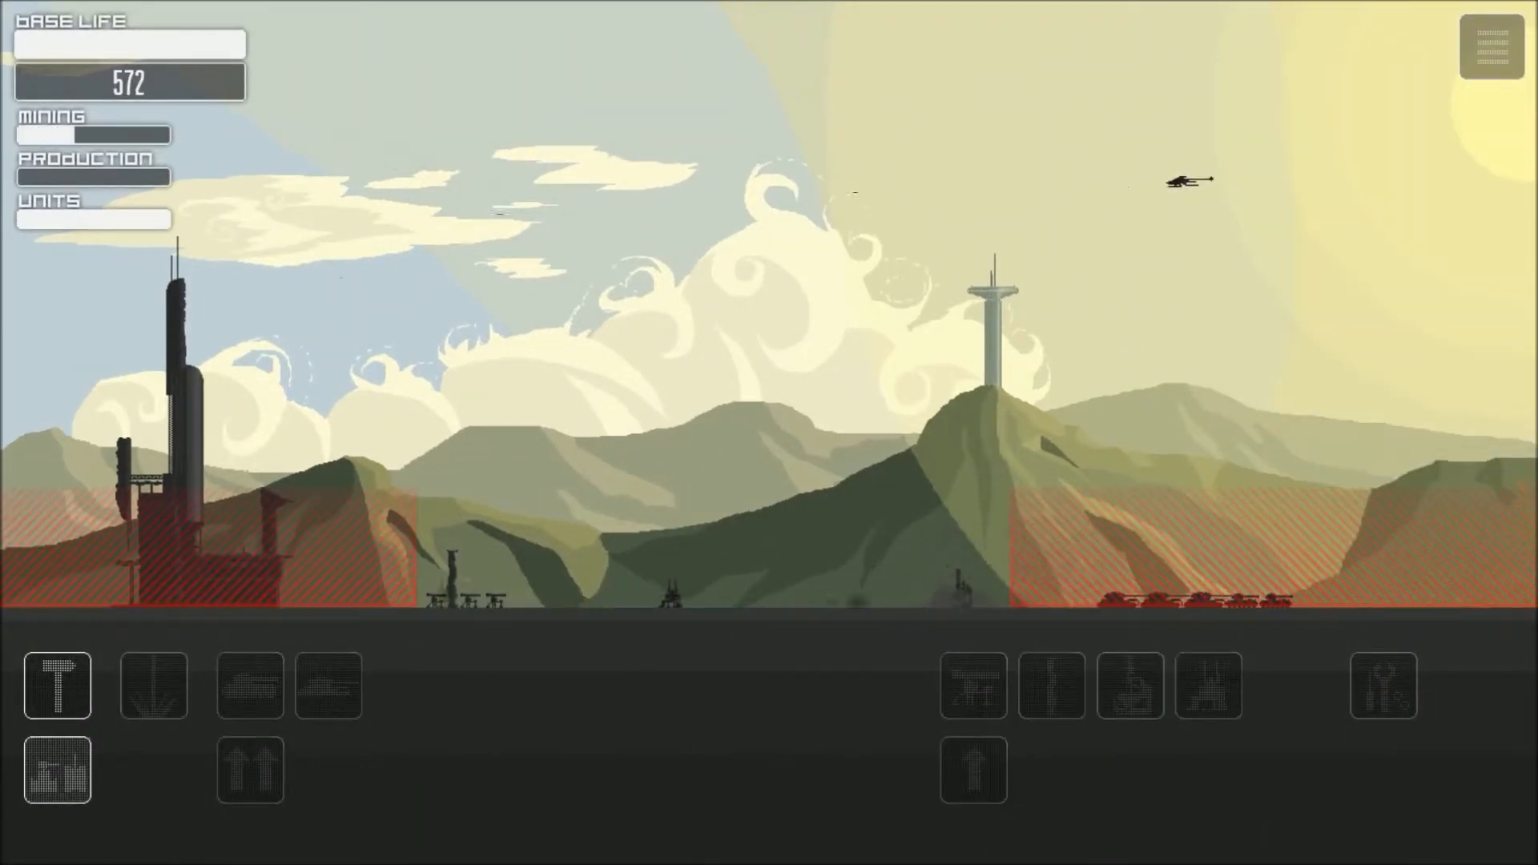
Build an Aircraft Factory and train three Bird interceptors against enemy aircraft.
{"action": "left_click", "coordinate": [154, 686]}
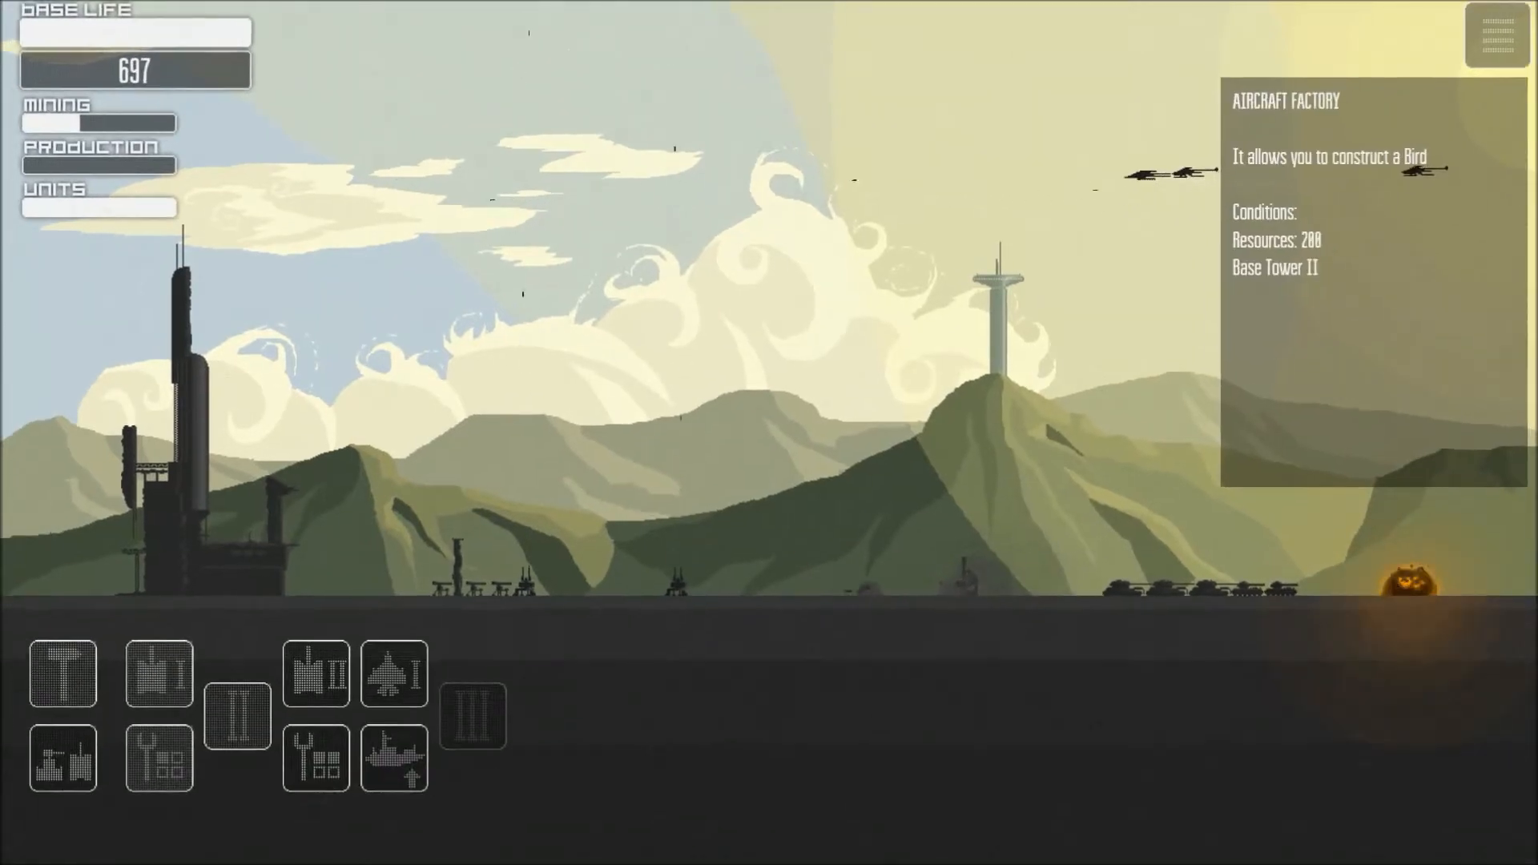
{"action": "left_click", "coordinate": [395, 674]}
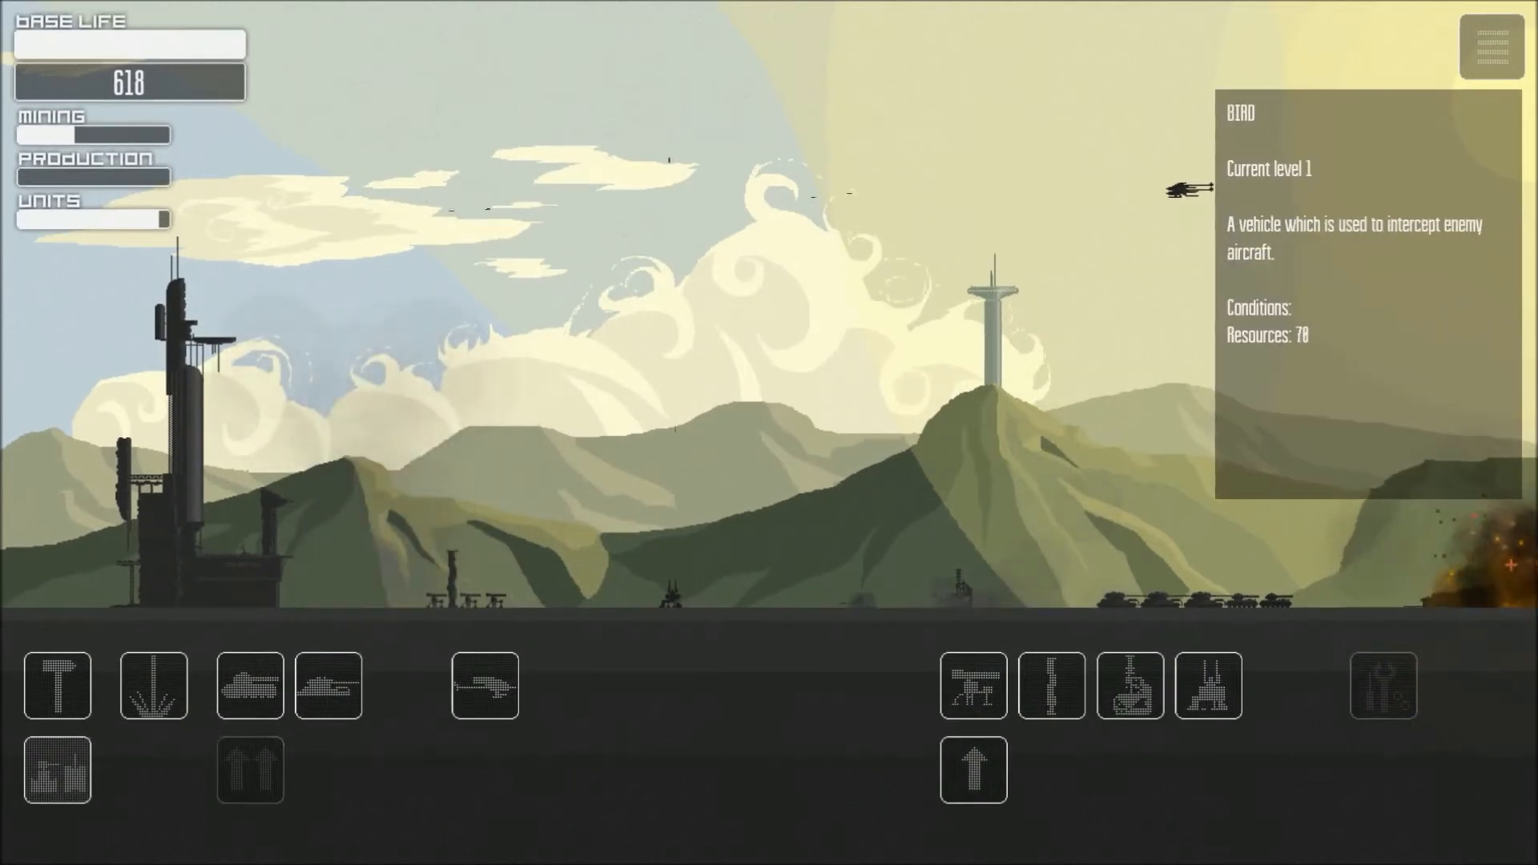
{"action": "left_click", "coordinate": [484, 684]}
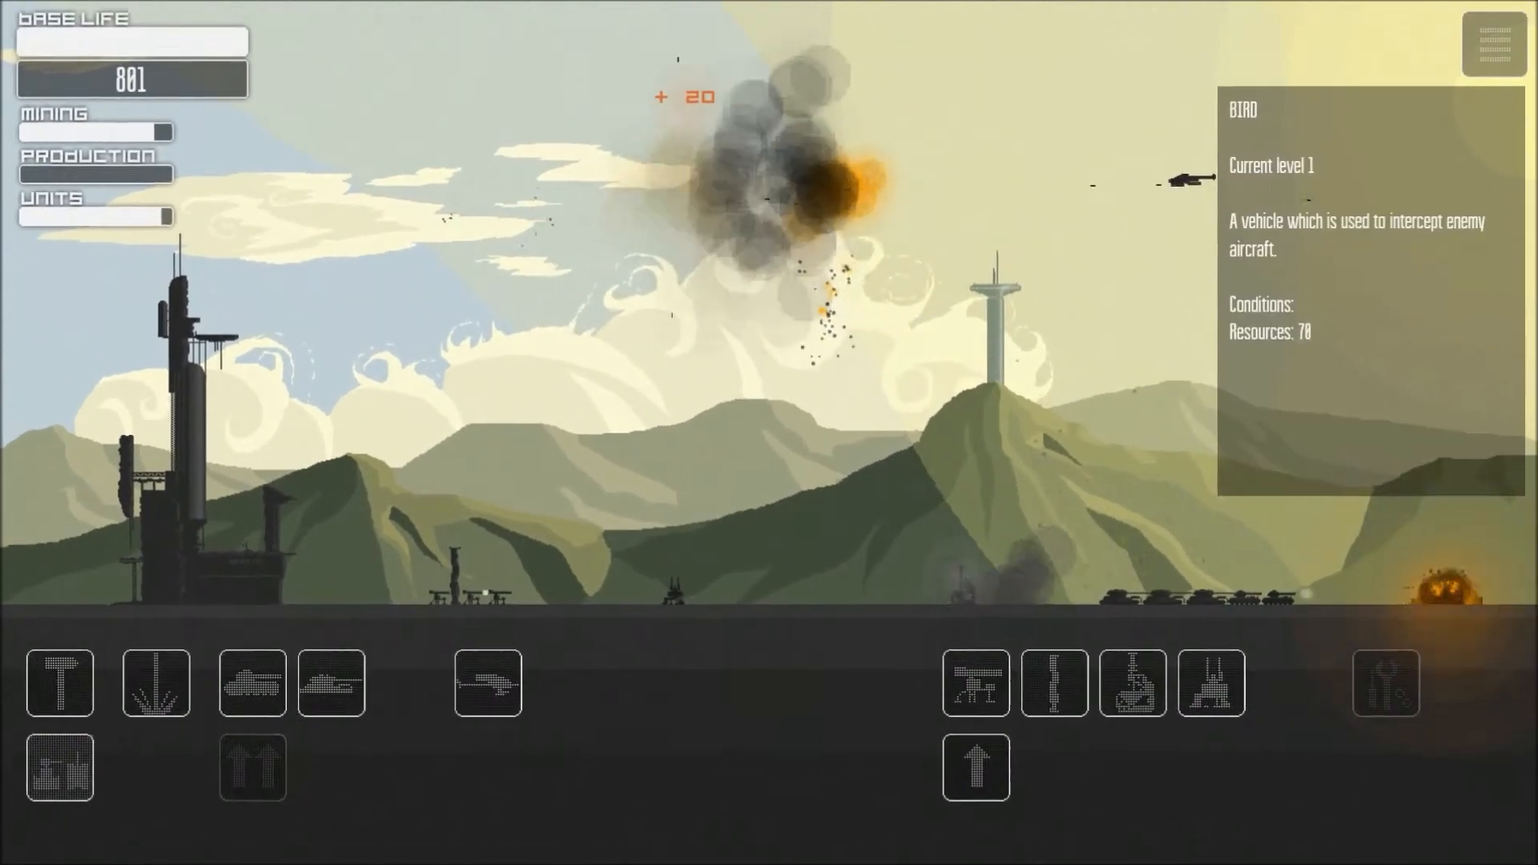
{"action": "left_click", "coordinate": [484, 684]}
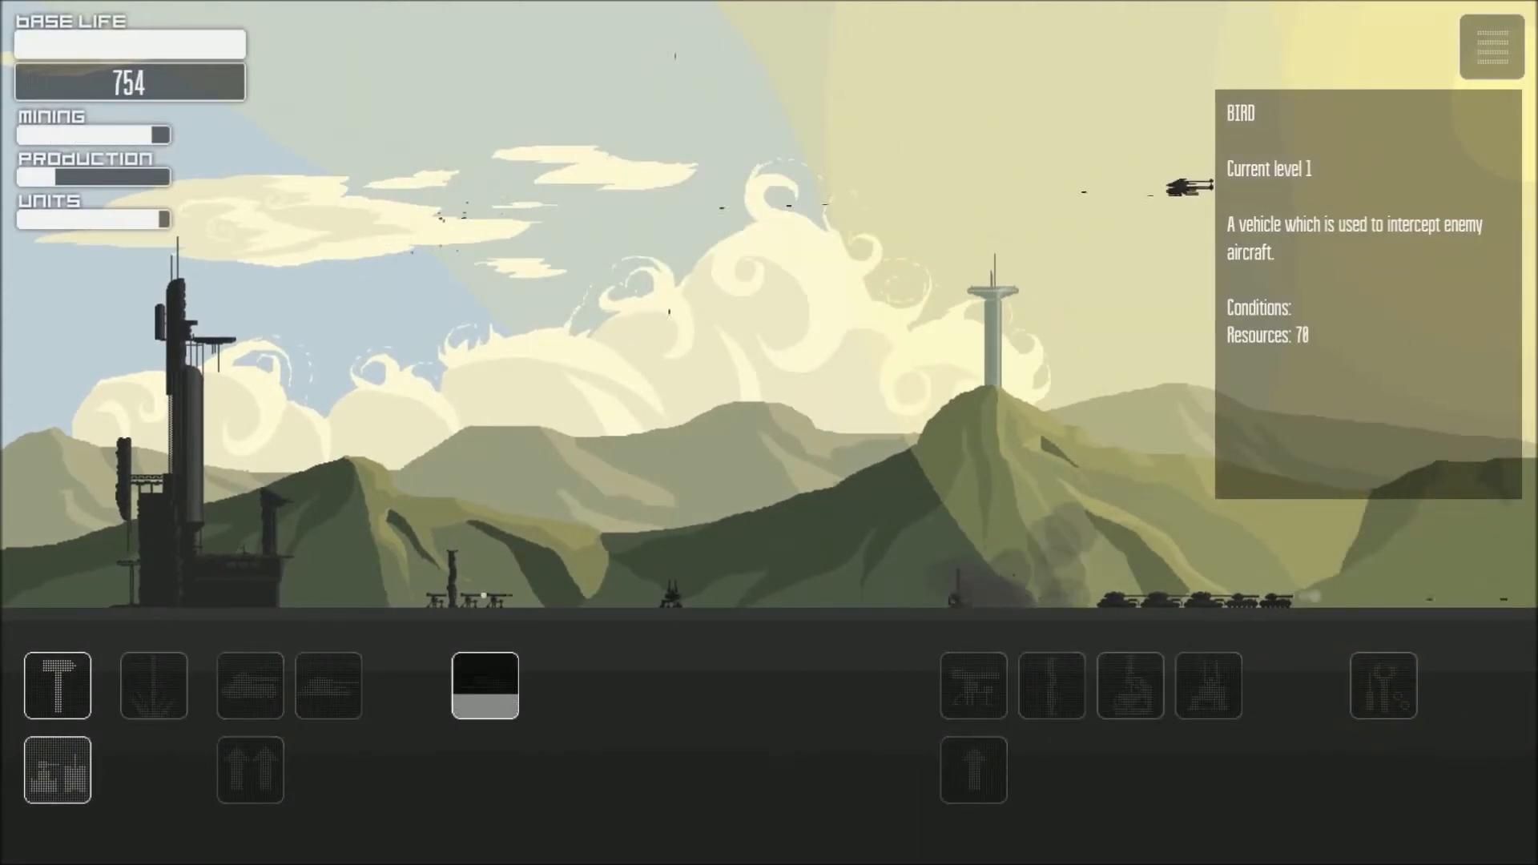
{"action": "left_click", "coordinate": [484, 685]}
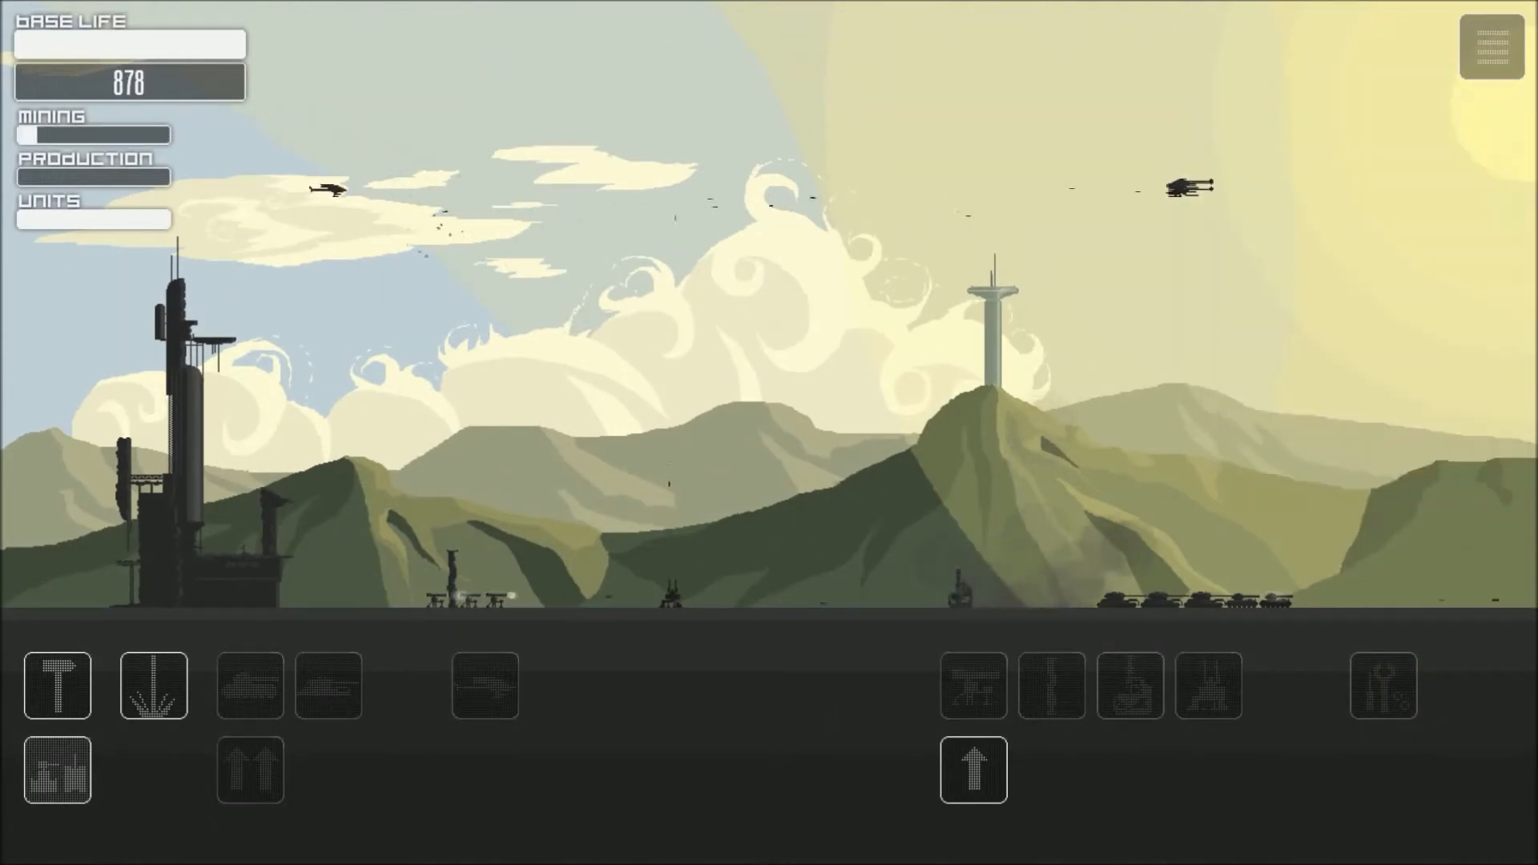
Construct Upgrade Center II from the structures panel and return to the unit bar.
{"action": "left_click", "coordinate": [973, 770]}
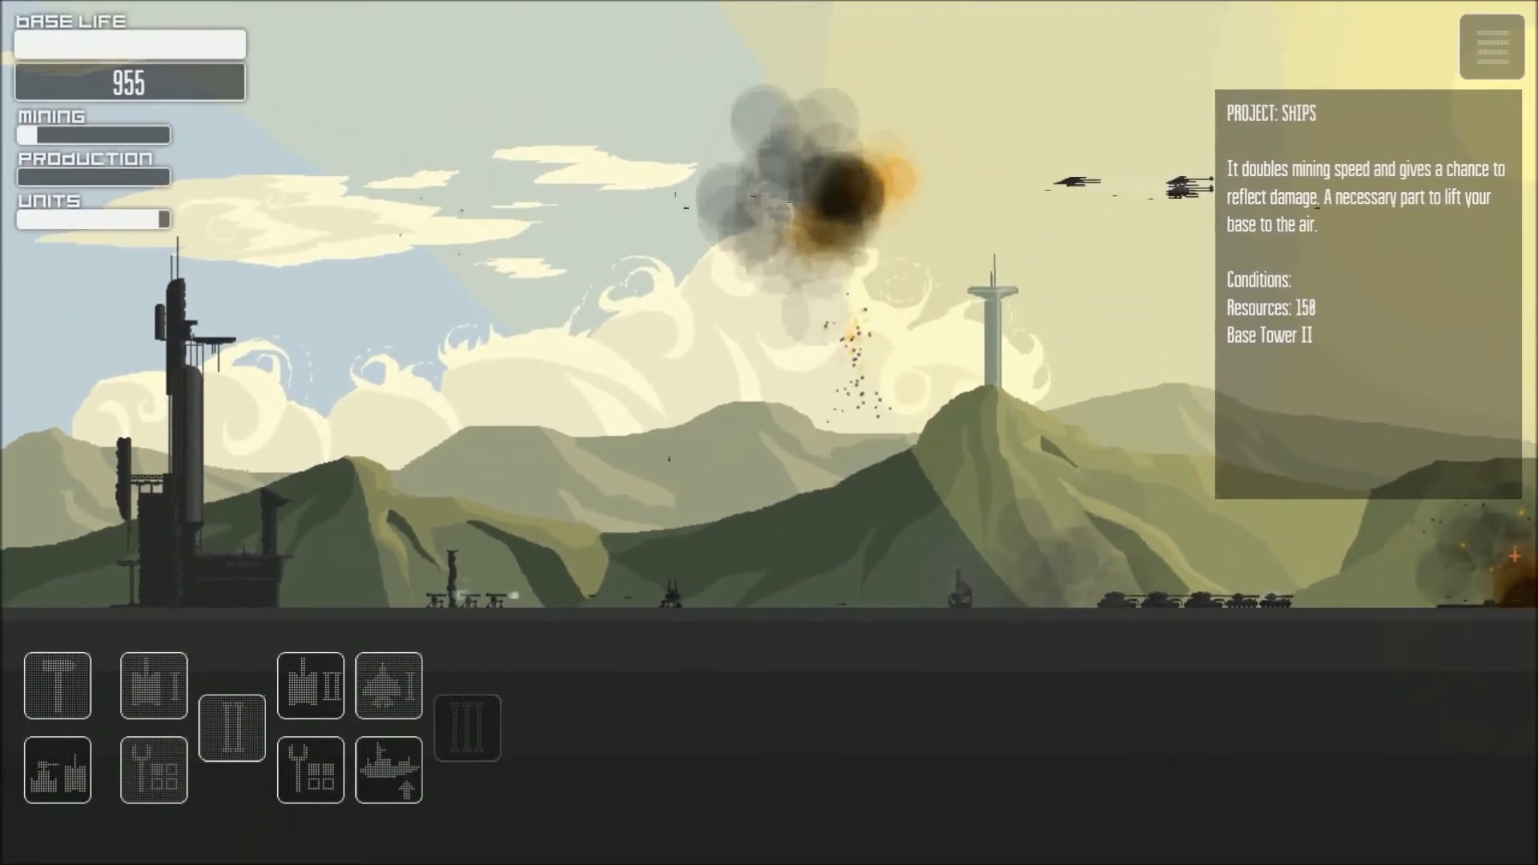
{"action": "left_click", "coordinate": [388, 769]}
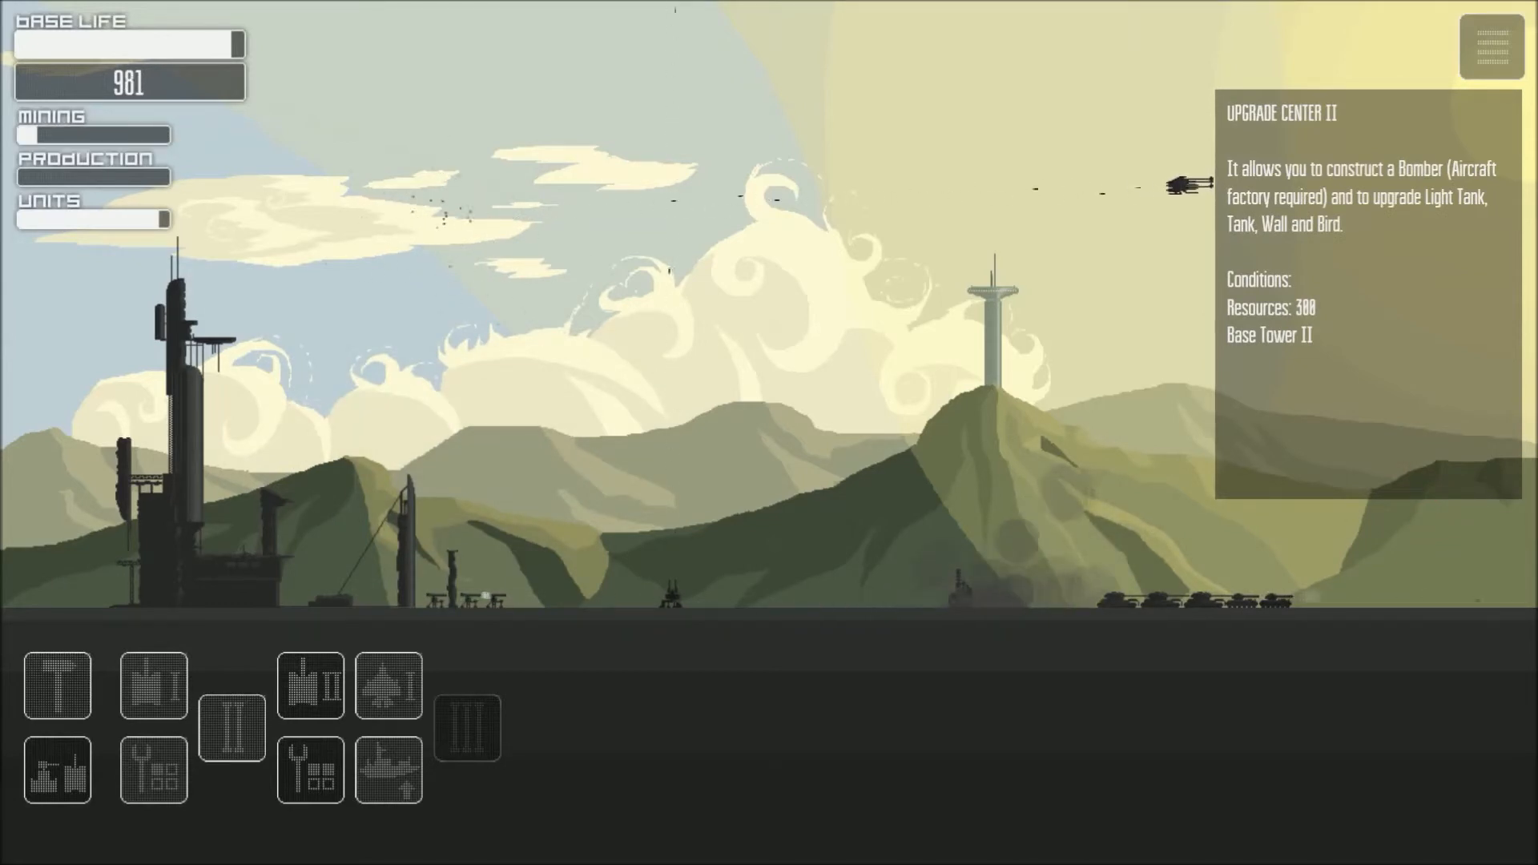
{"action": "left_click", "coordinate": [311, 684]}
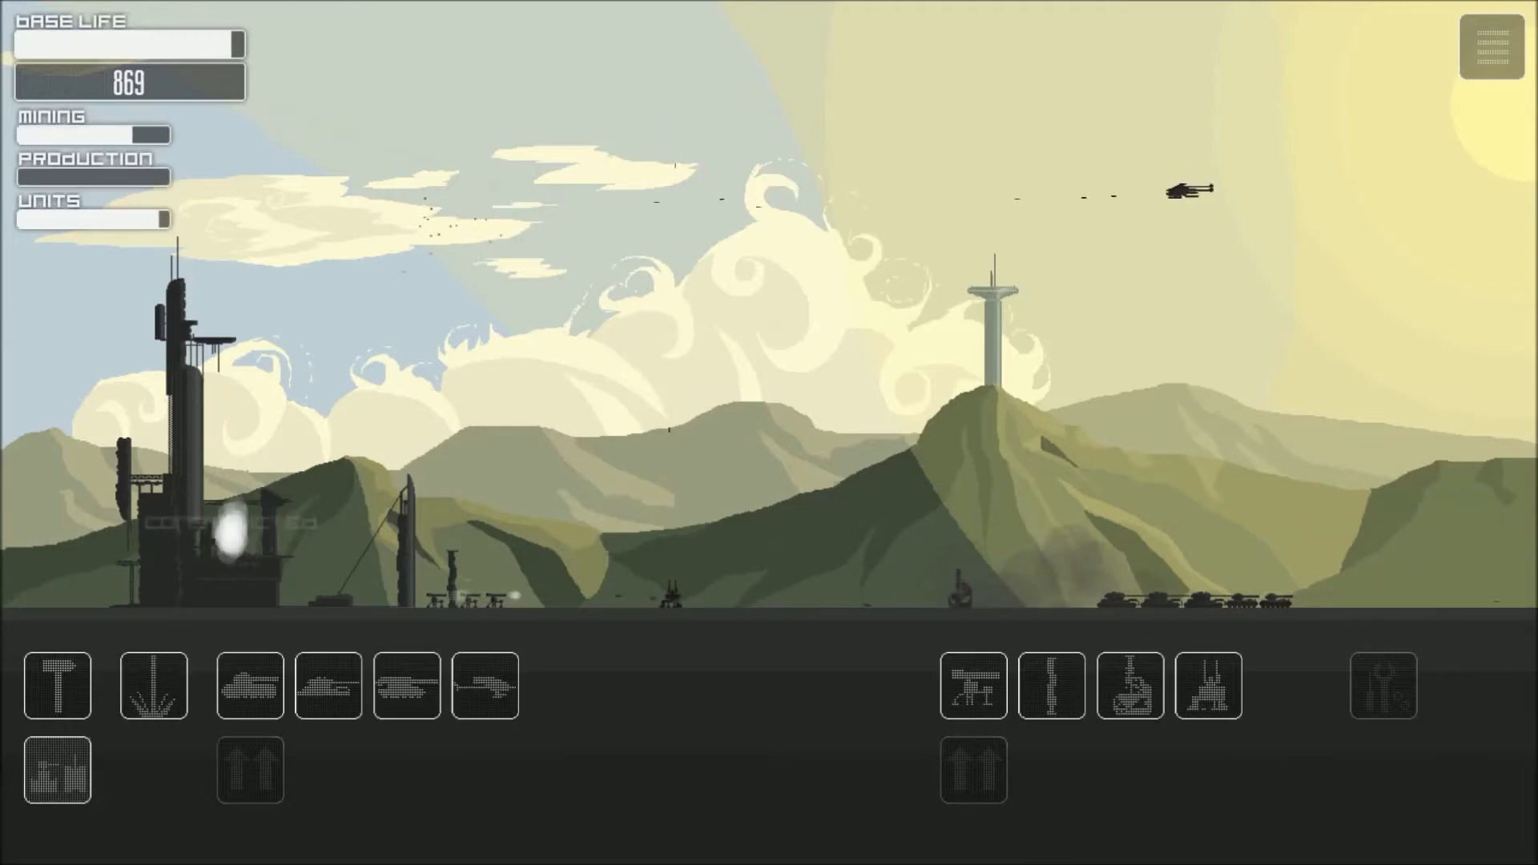
Queue two more Bird interceptors for the air defence.
{"action": "left_click", "coordinate": [484, 684]}
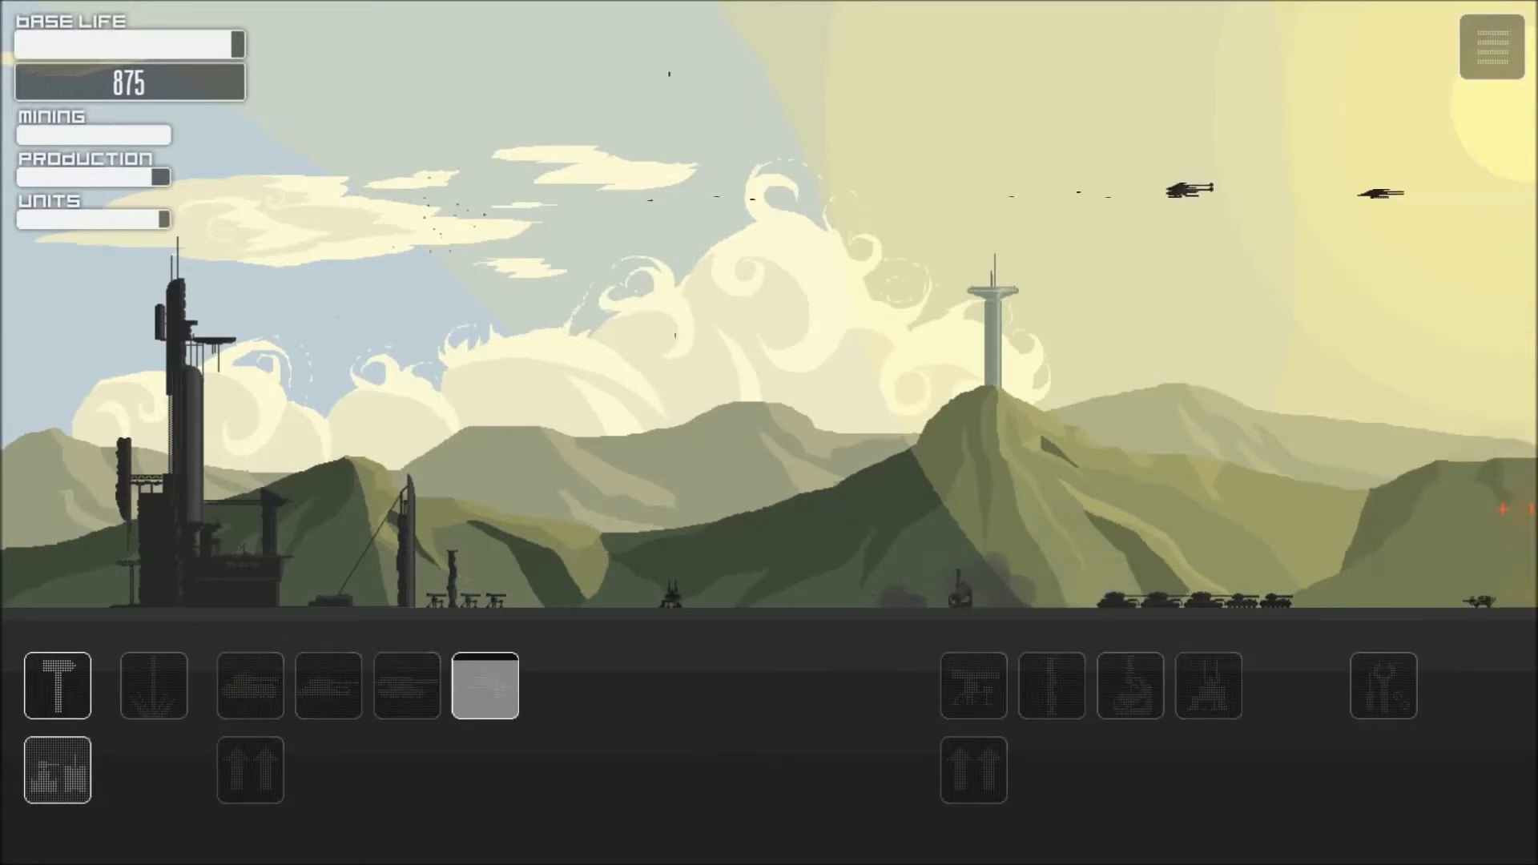
{"action": "left_click", "coordinate": [153, 684]}
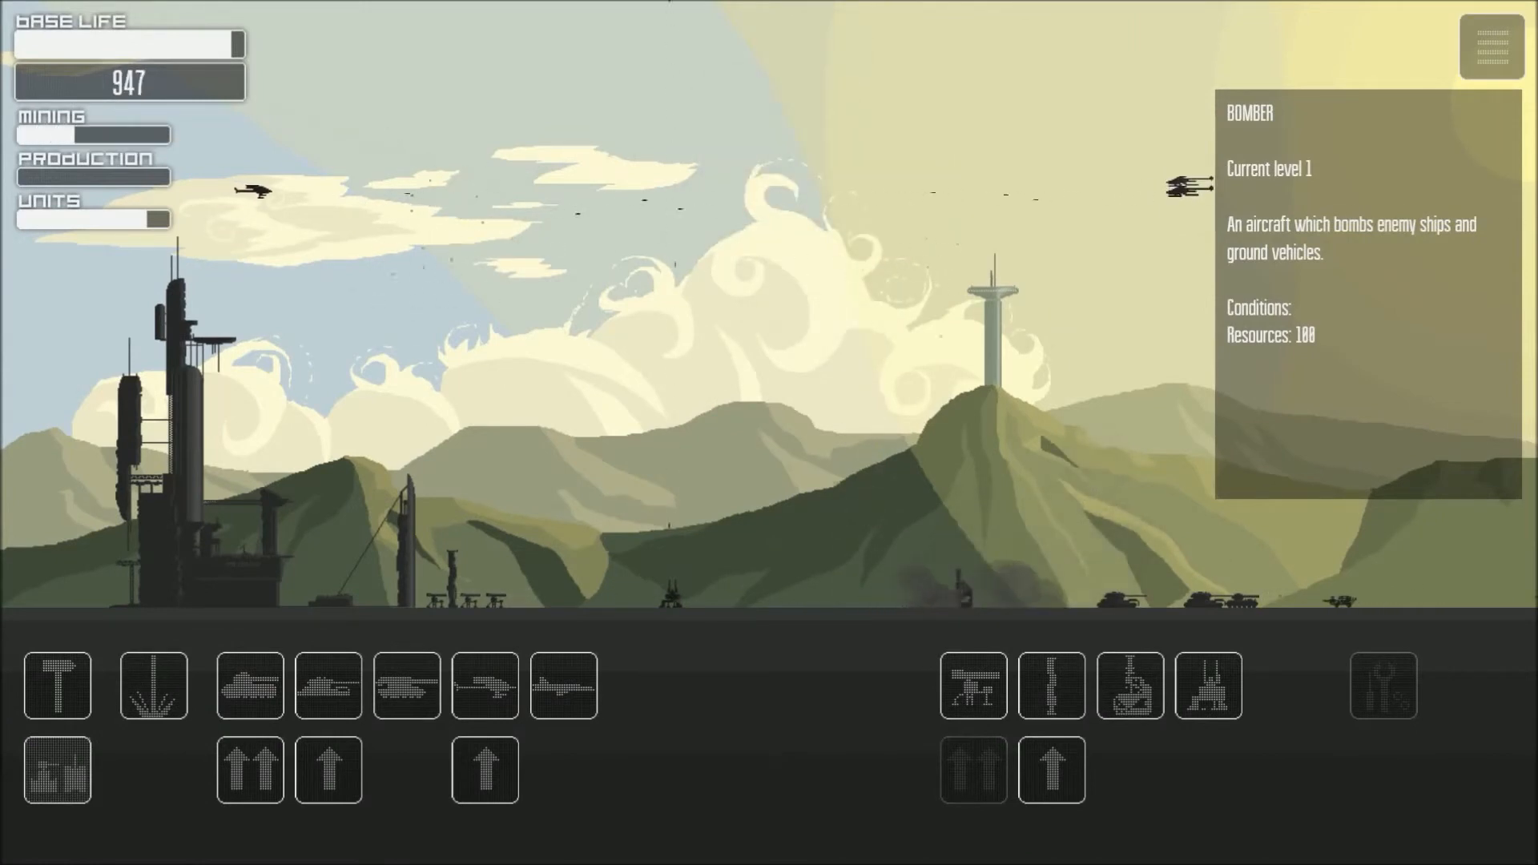
Queue four Bombers to strike enemy ground vehicles.
{"action": "left_click", "coordinate": [564, 684]}
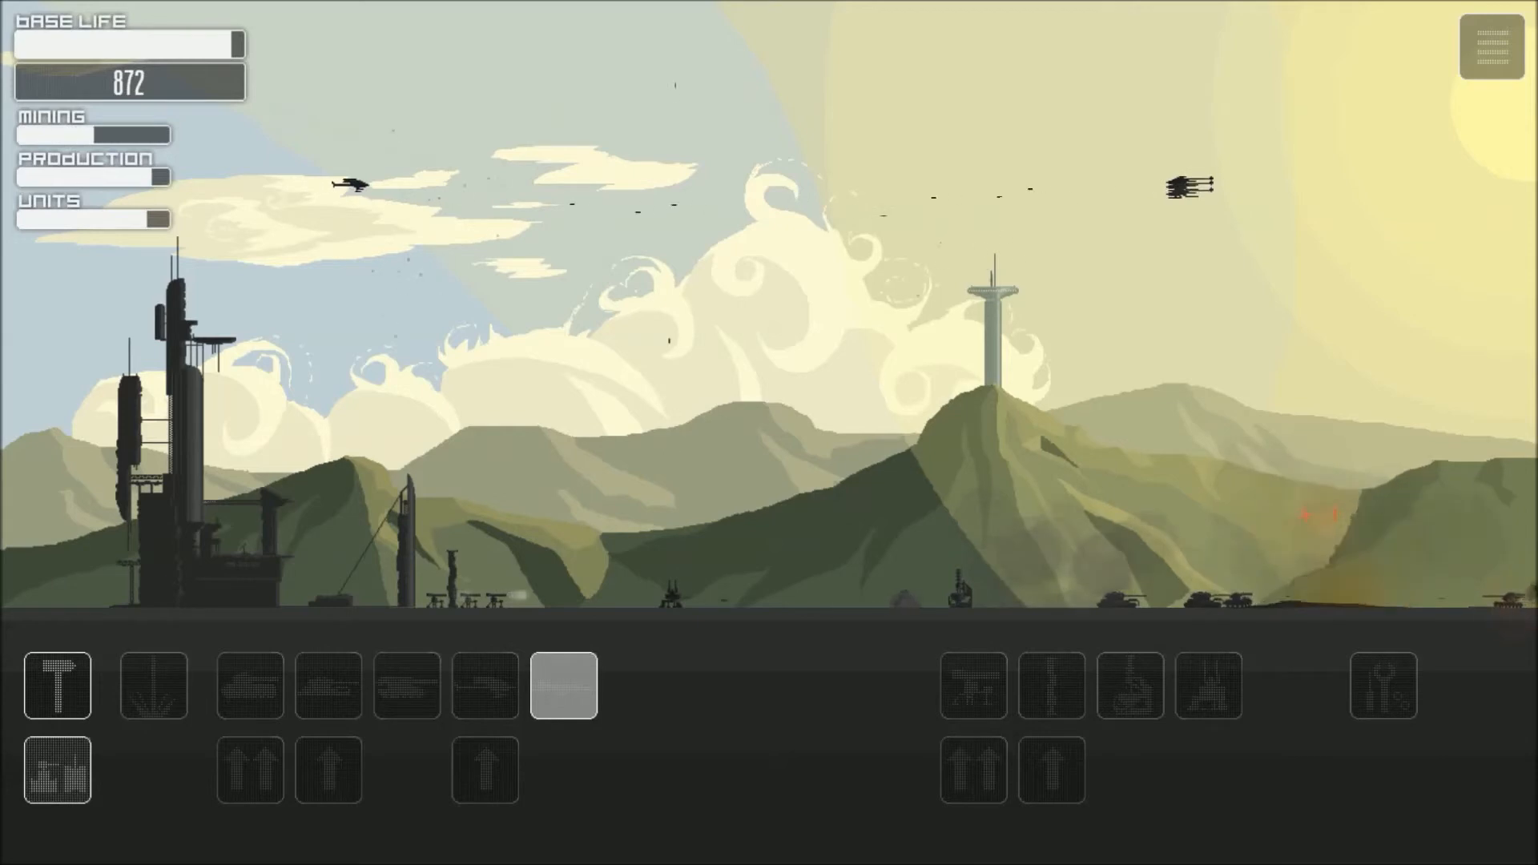
{"action": "left_click", "coordinate": [562, 686]}
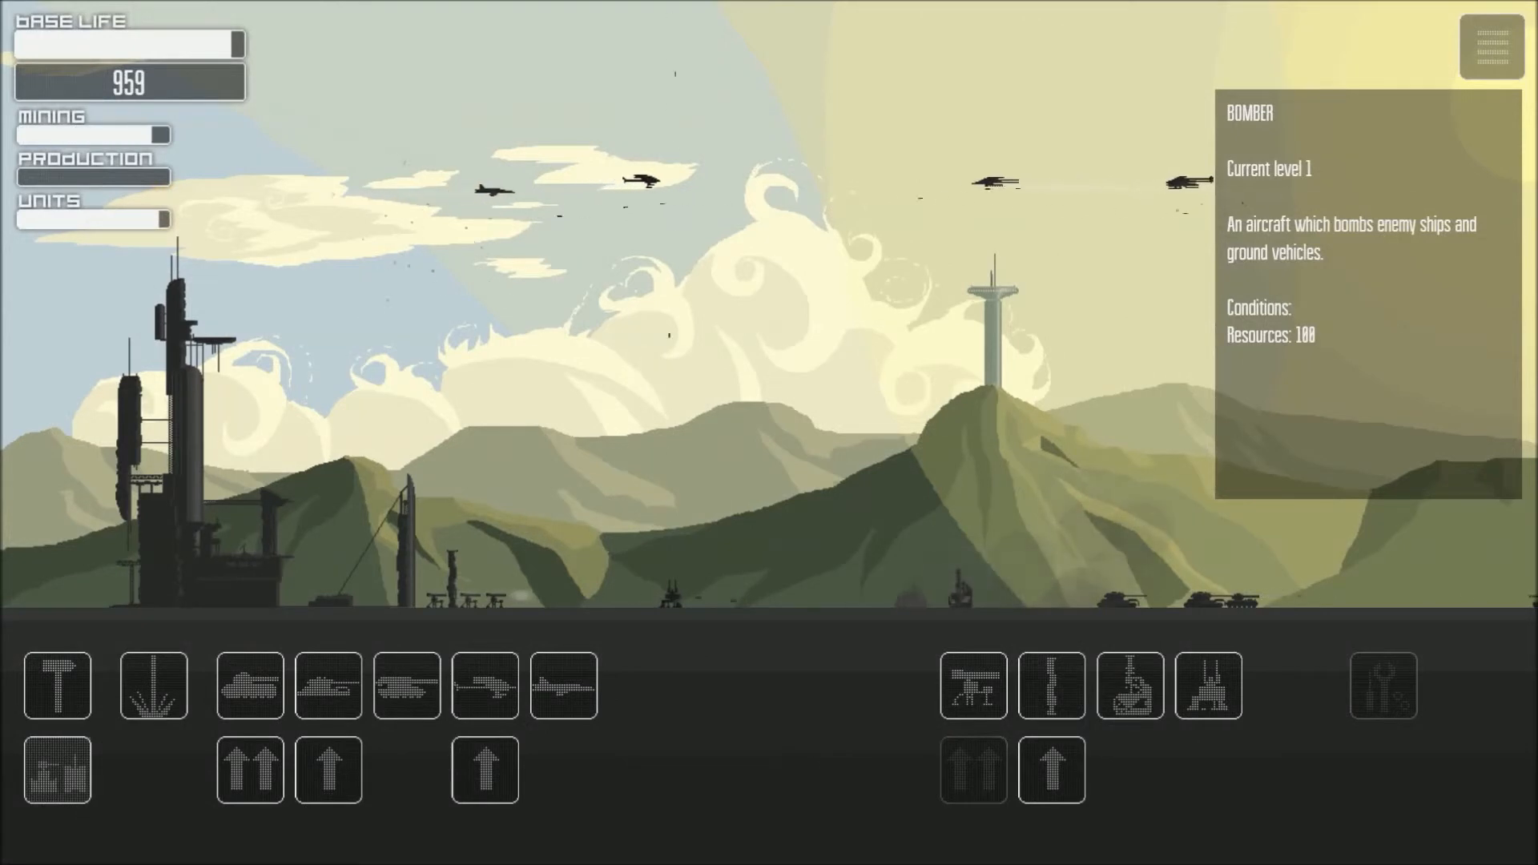
{"action": "left_click", "coordinate": [563, 684]}
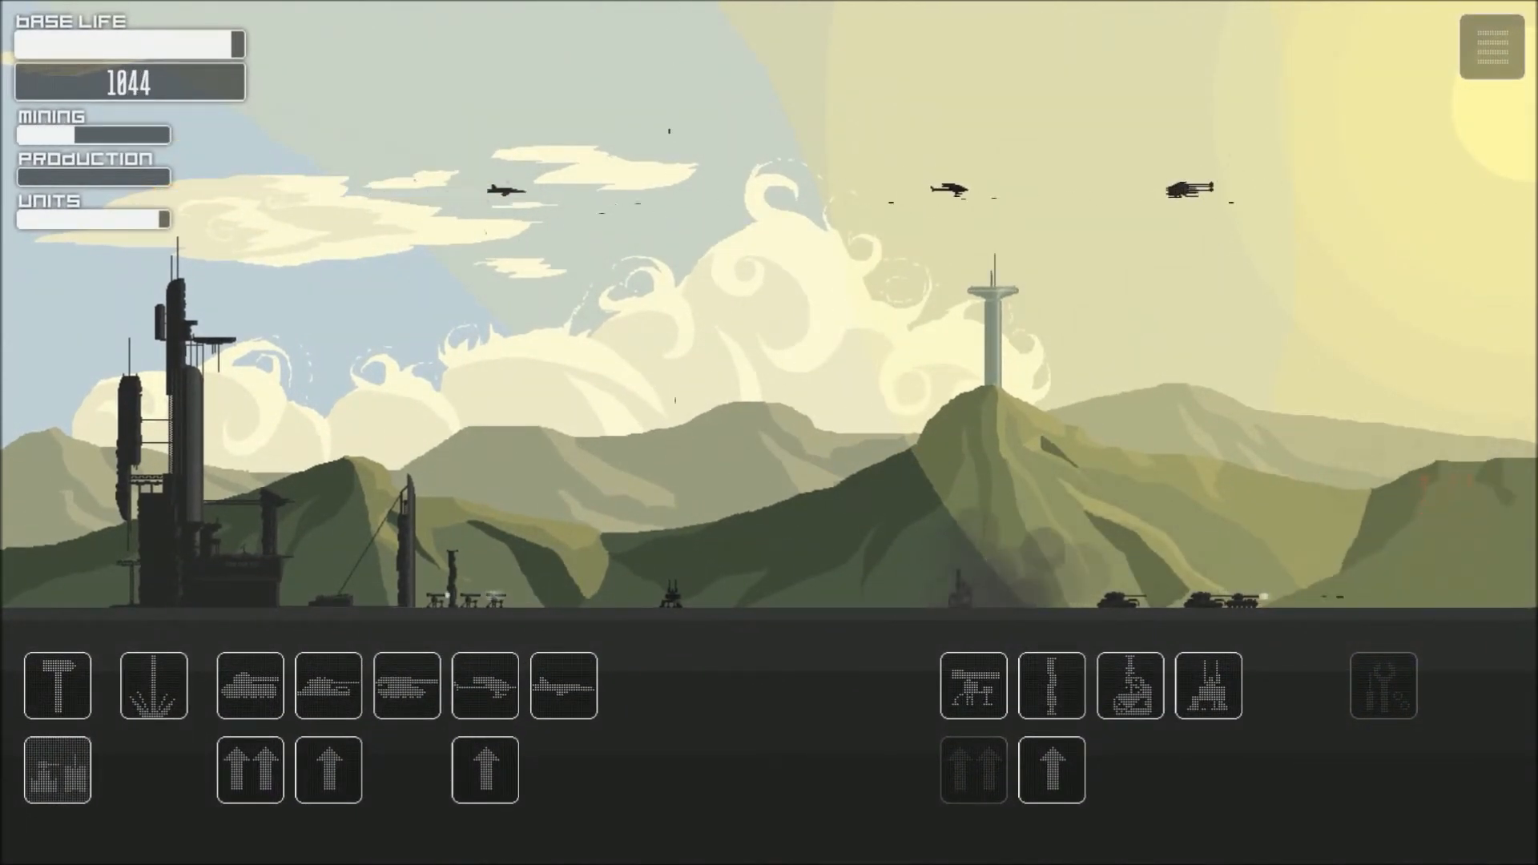
{"action": "left_click", "coordinate": [484, 685]}
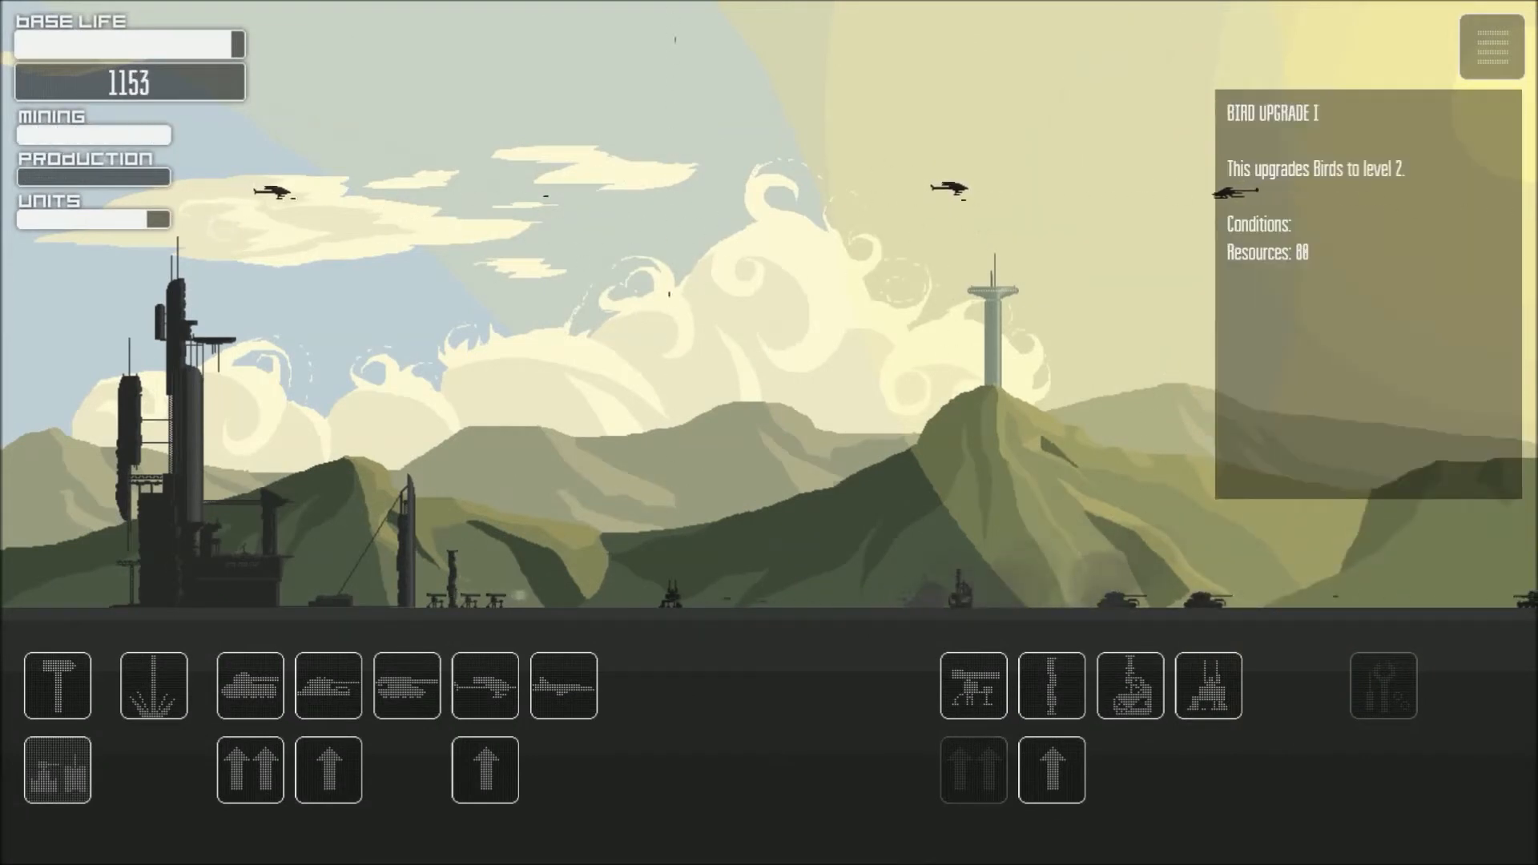
Buy Bird Upgrade I for level 2 Birds and queue more aircraft until the mission is won.
{"action": "left_click", "coordinate": [484, 771]}
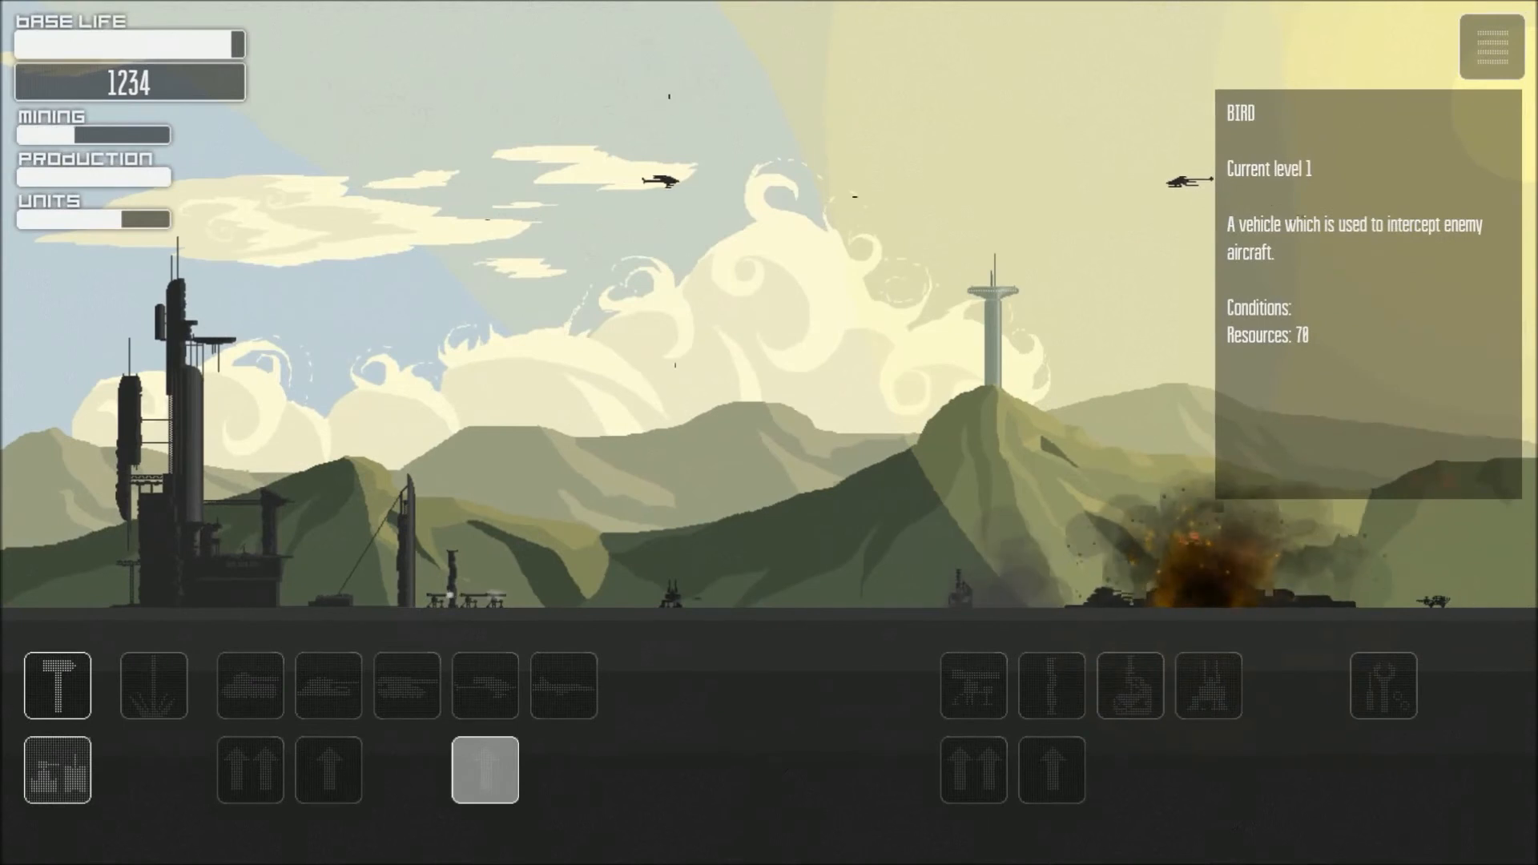
{"action": "left_click", "coordinate": [483, 684]}
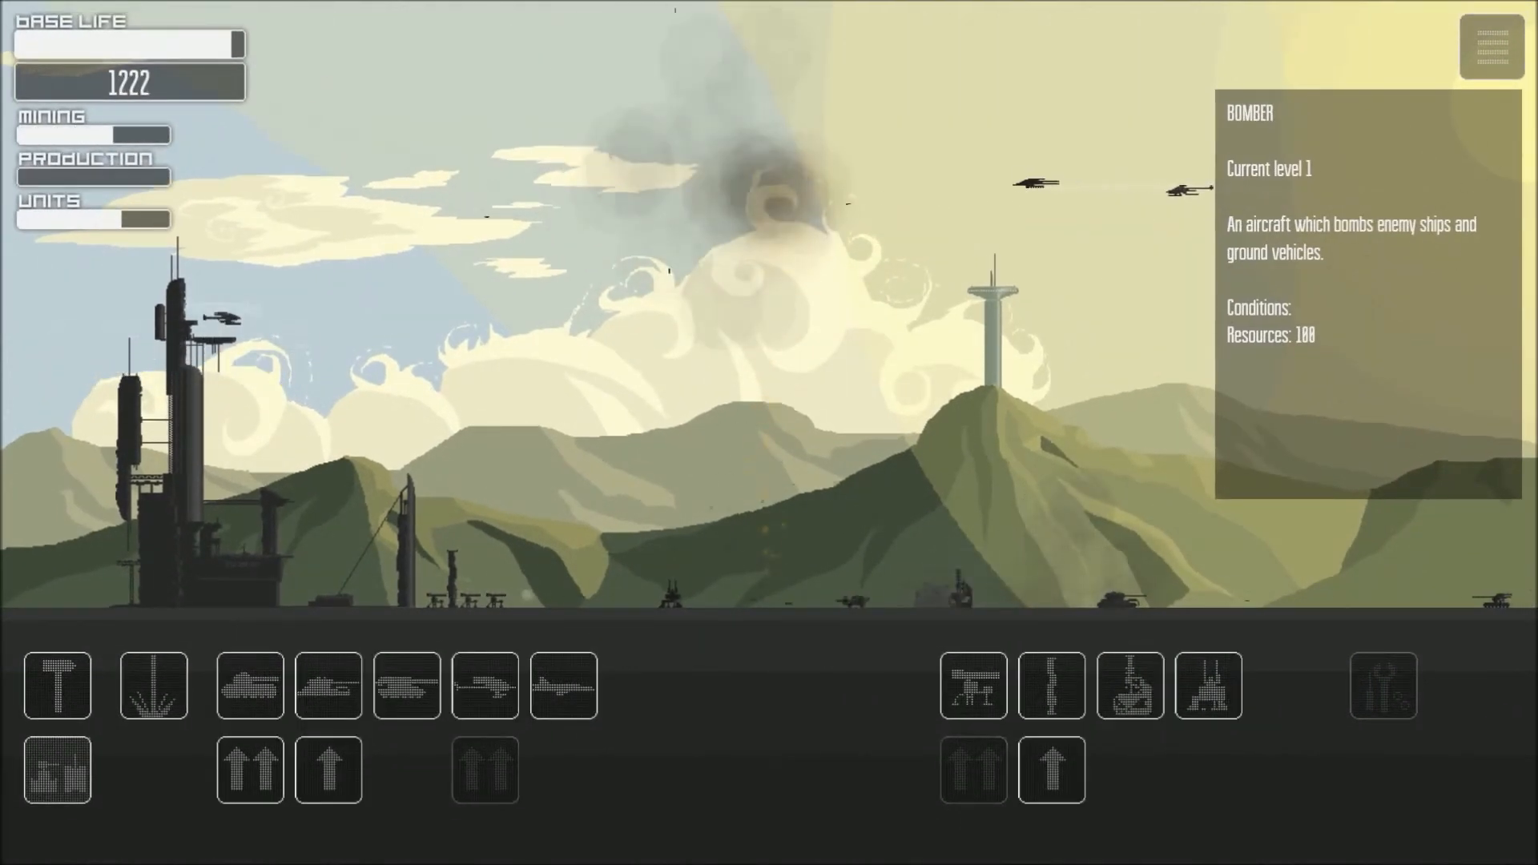
{"action": "left_click", "coordinate": [564, 684]}
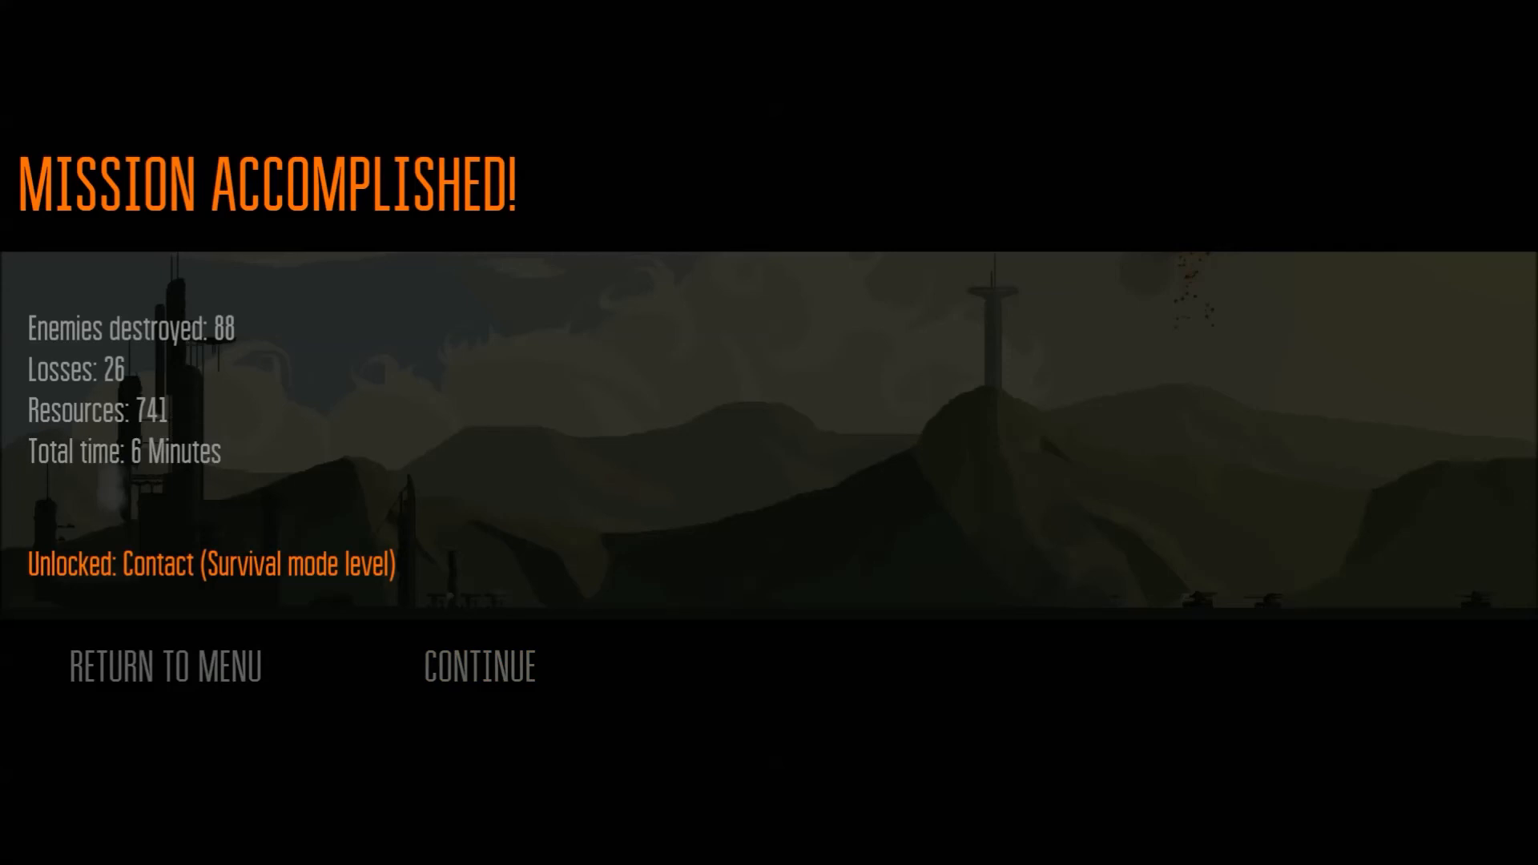
{"action": "mouse_move", "coordinate": [479, 669]}
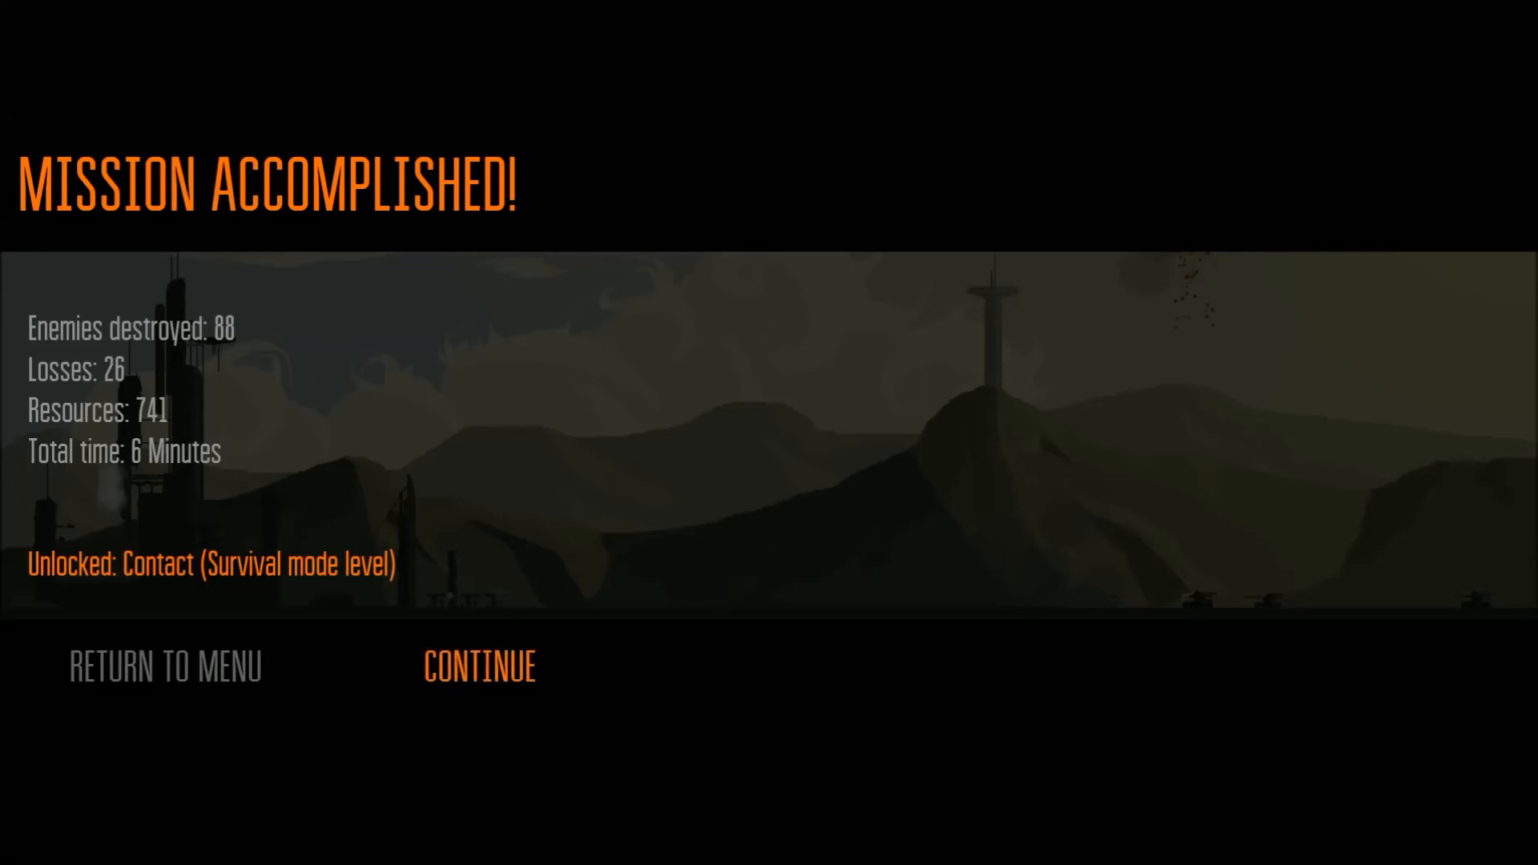
Continue from the Mission Accomplished results to the Act I campaign map.
{"action": "left_click", "coordinate": [479, 668]}
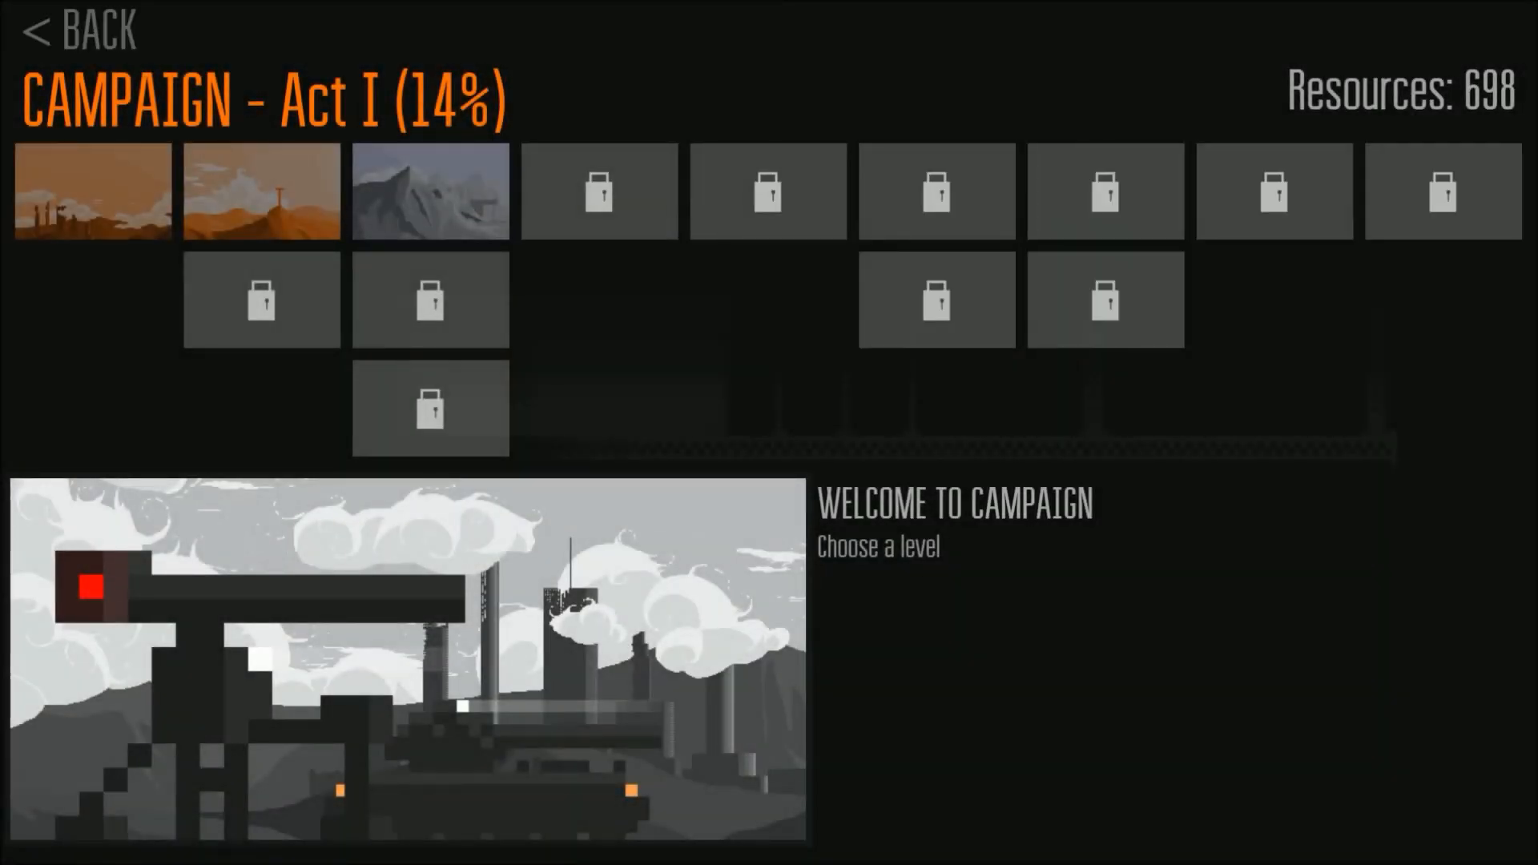